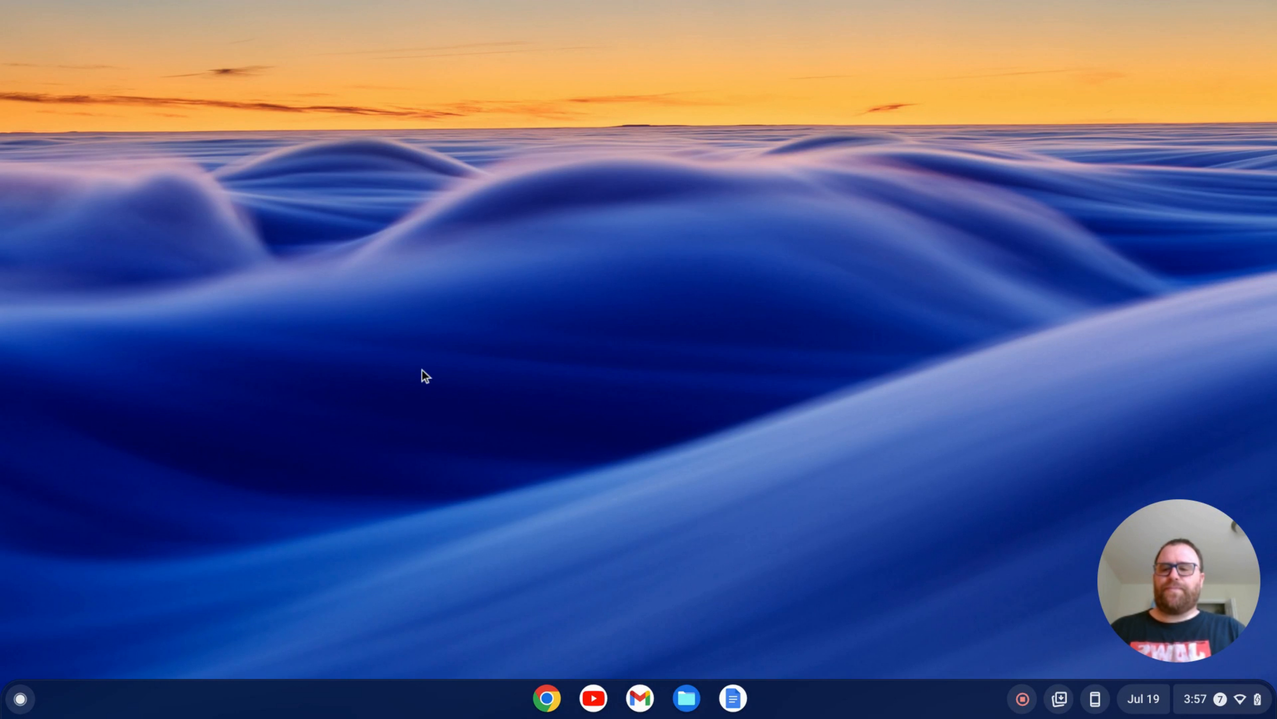
Step: Search the Launcher for 'settings' and launch the Settings app
{"action": "left_click", "coordinate": [20, 698]}
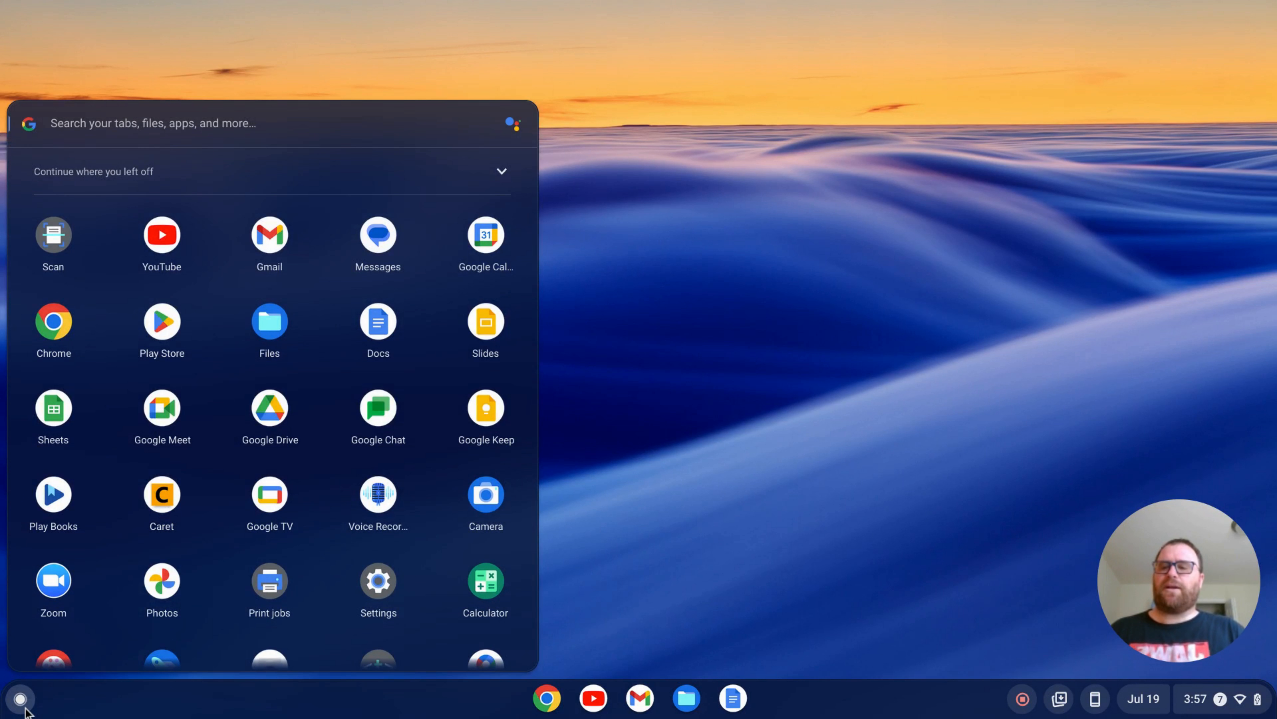
{"action": "mouse_move", "coordinate": [161, 244]}
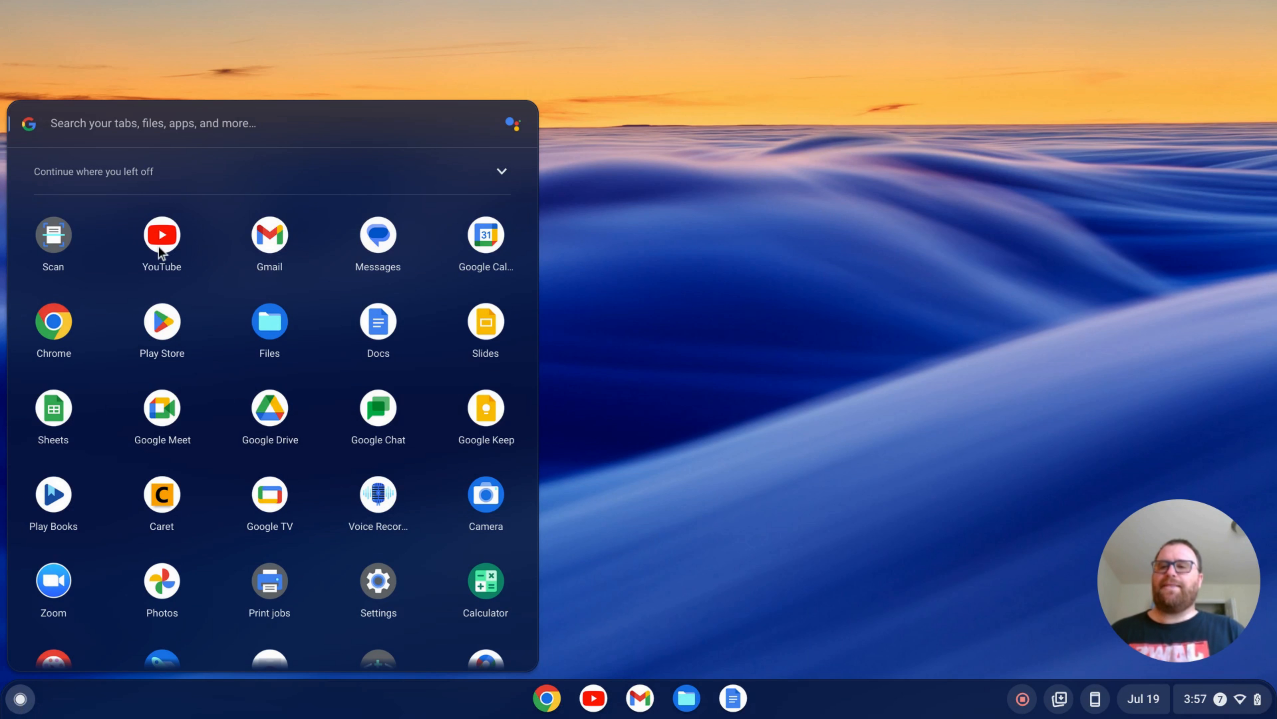
{"action": "type", "text": "settings"}
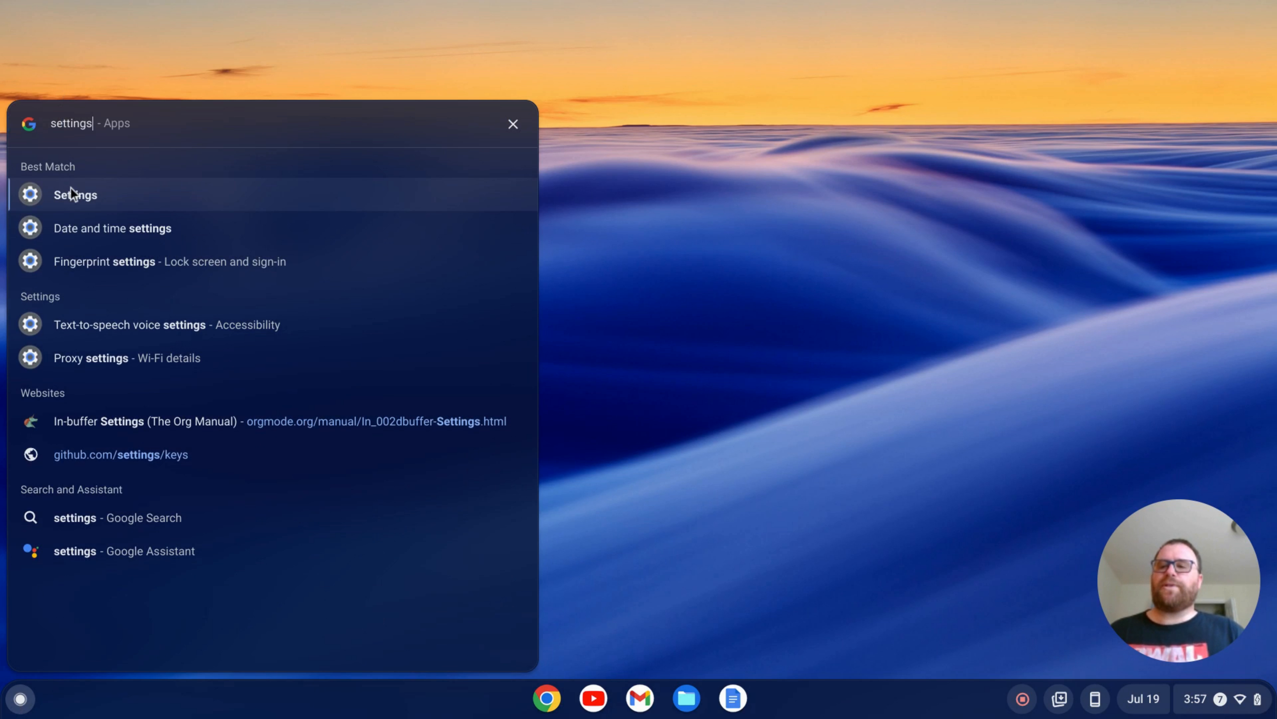
{"action": "left_click", "coordinate": [74, 195]}
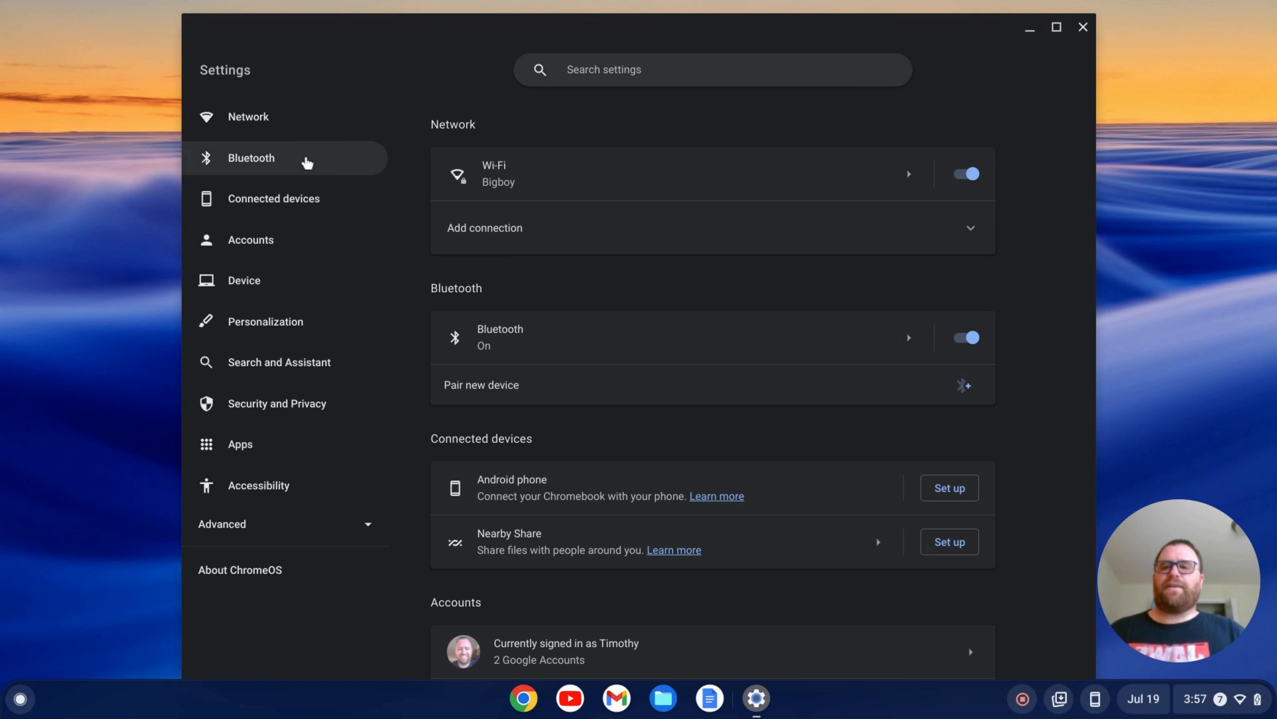
{"action": "mouse_move", "coordinate": [255, 529]}
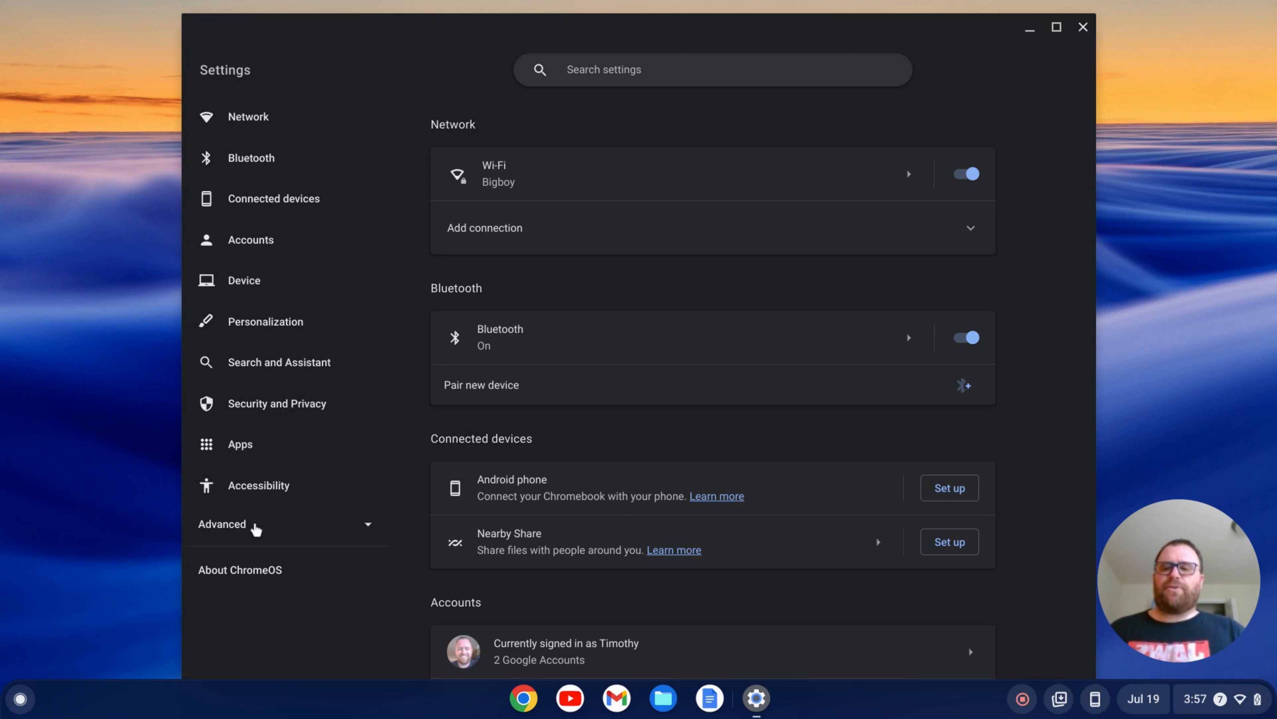
Step: Go to Advanced > Developers and turn on the Linux development environment
{"action": "left_click", "coordinate": [222, 523]}
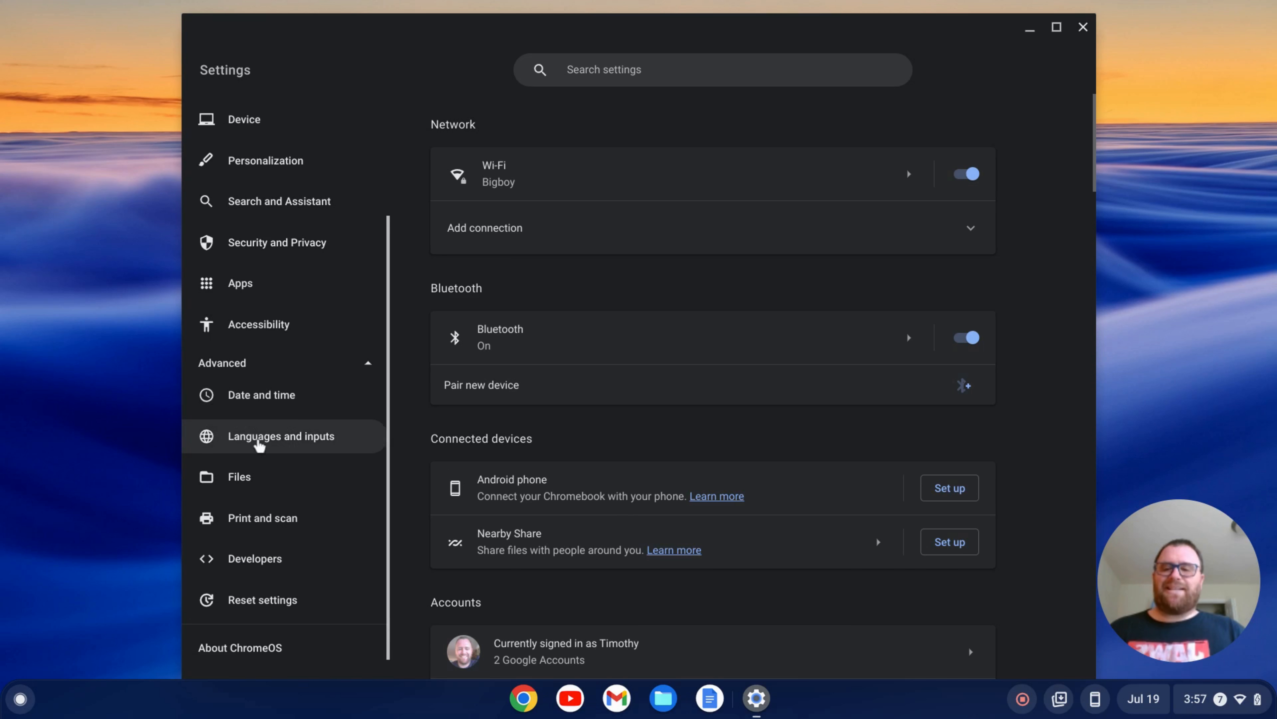
{"action": "left_click", "coordinate": [254, 558]}
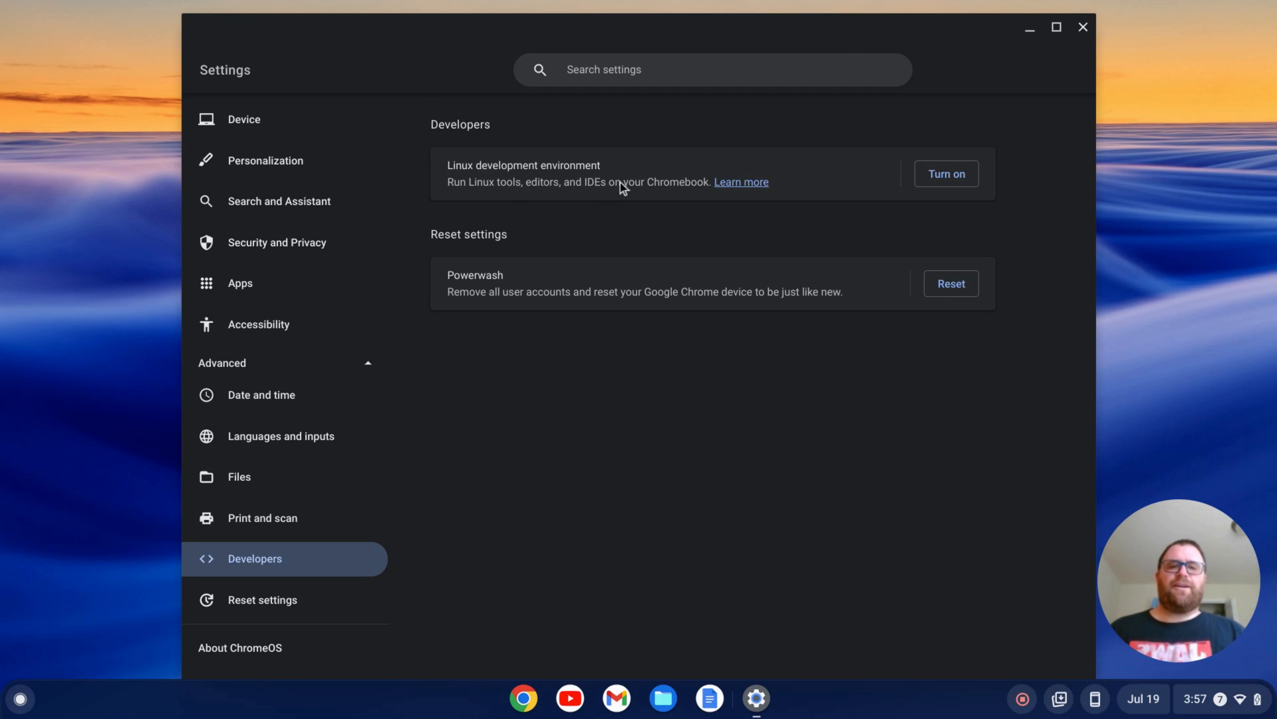
{"action": "left_click", "coordinate": [946, 174]}
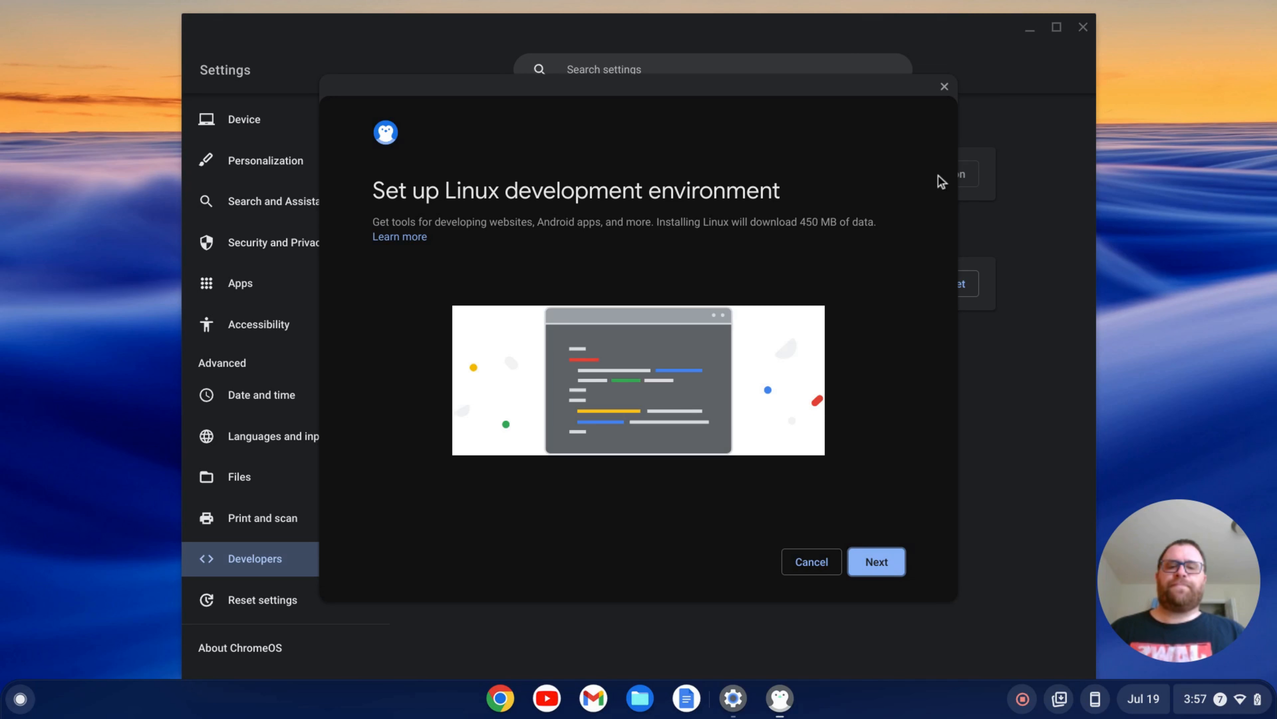
Step: Accept the default username and Recommended (10.0 GB) disk size and install Linux
{"action": "left_click", "coordinate": [877, 561]}
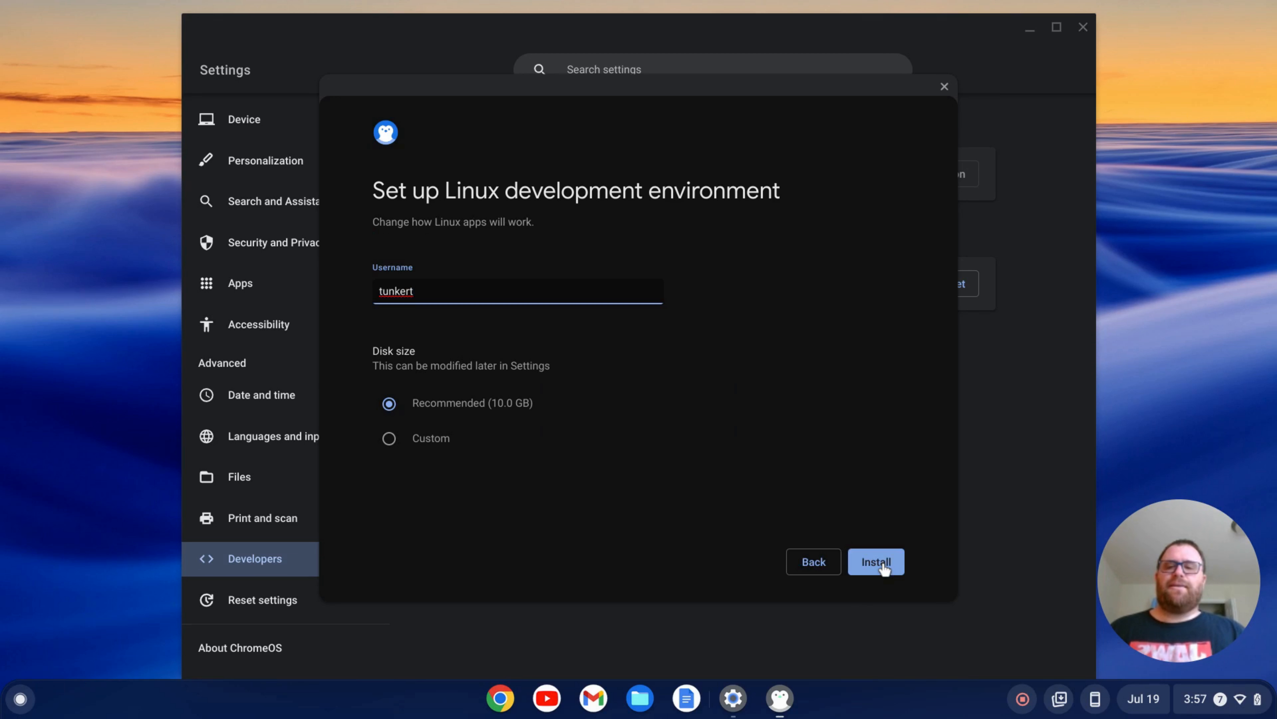
{"action": "mouse_move", "coordinate": [542, 351]}
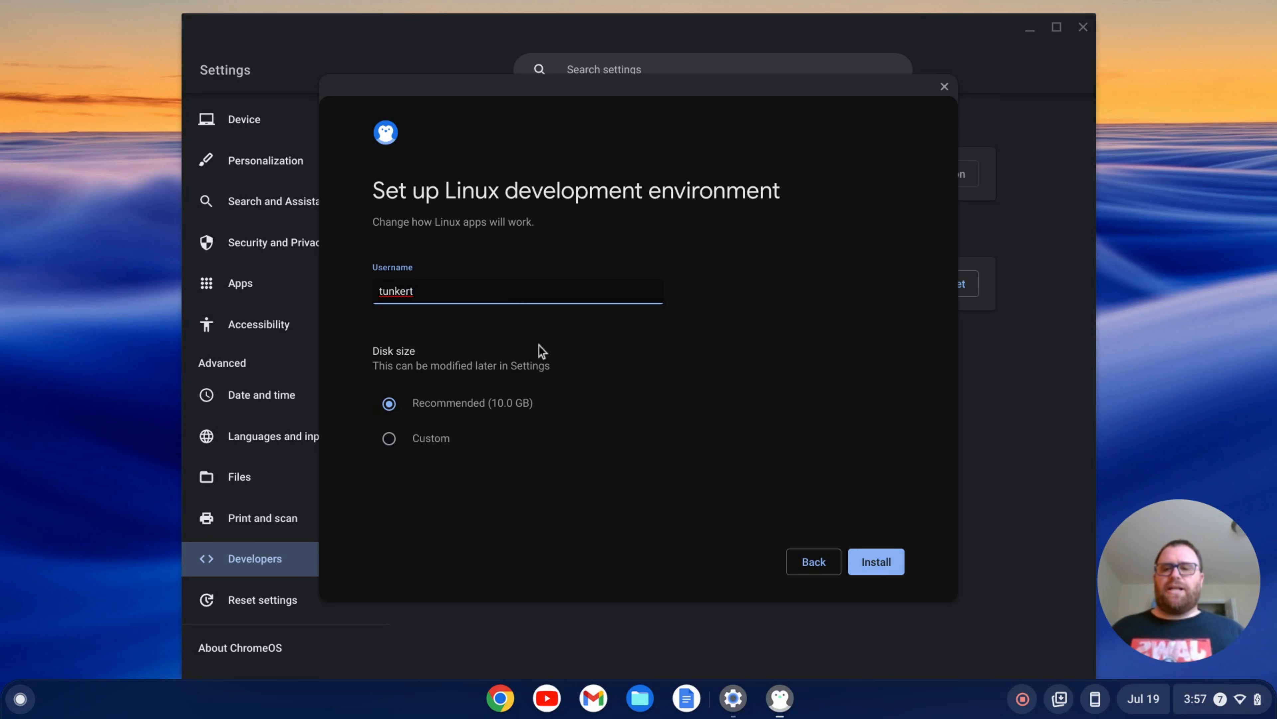
{"action": "mouse_move", "coordinate": [444, 393]}
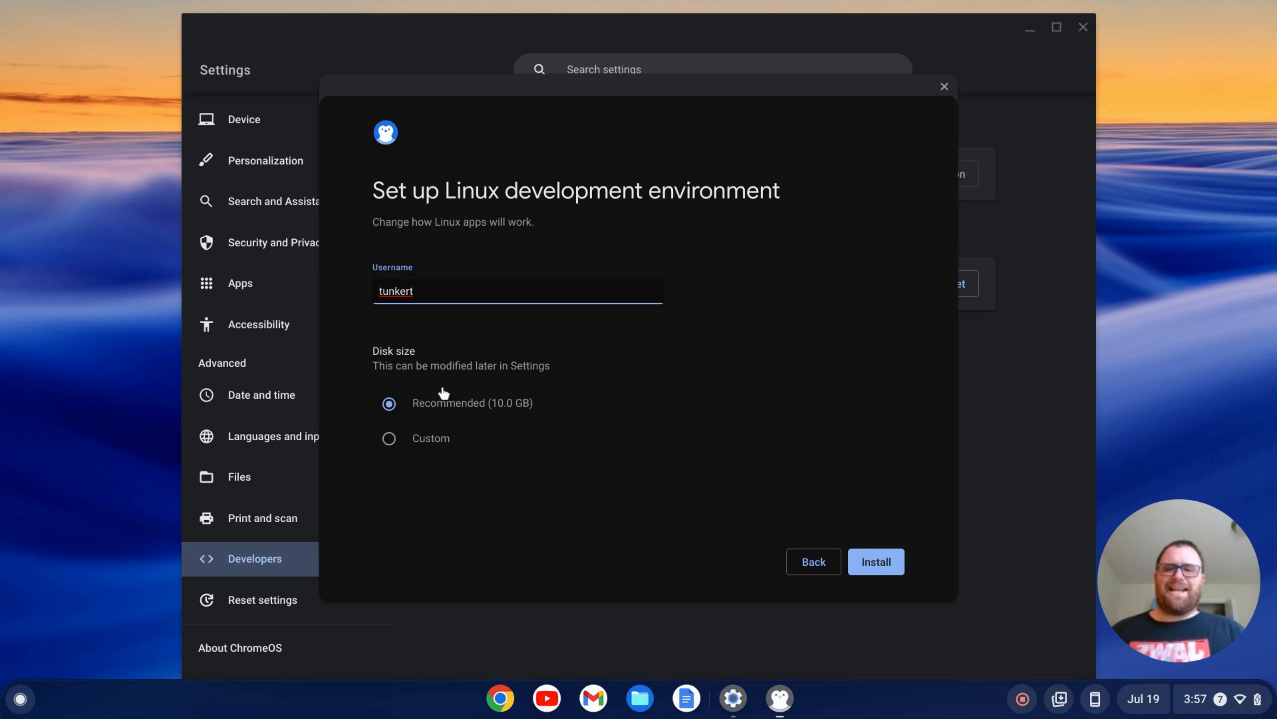
{"action": "left_click", "coordinate": [875, 561]}
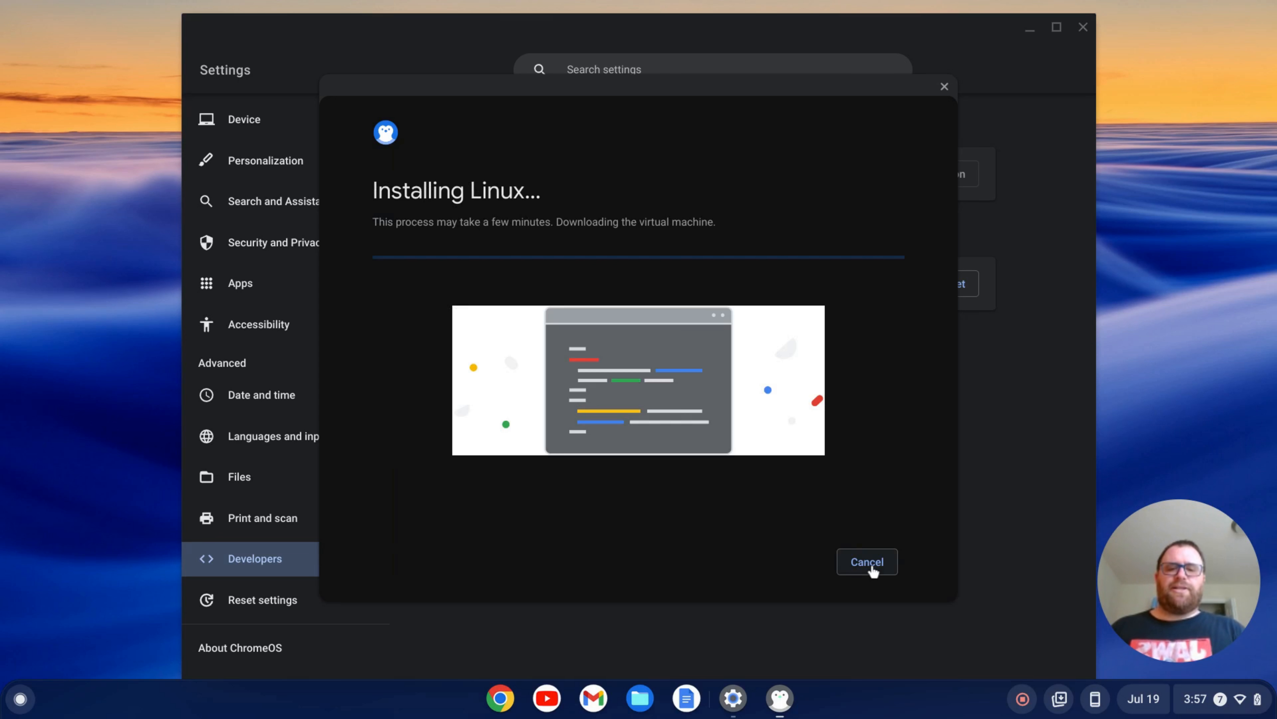
{"action": "mouse_move", "coordinate": [919, 491]}
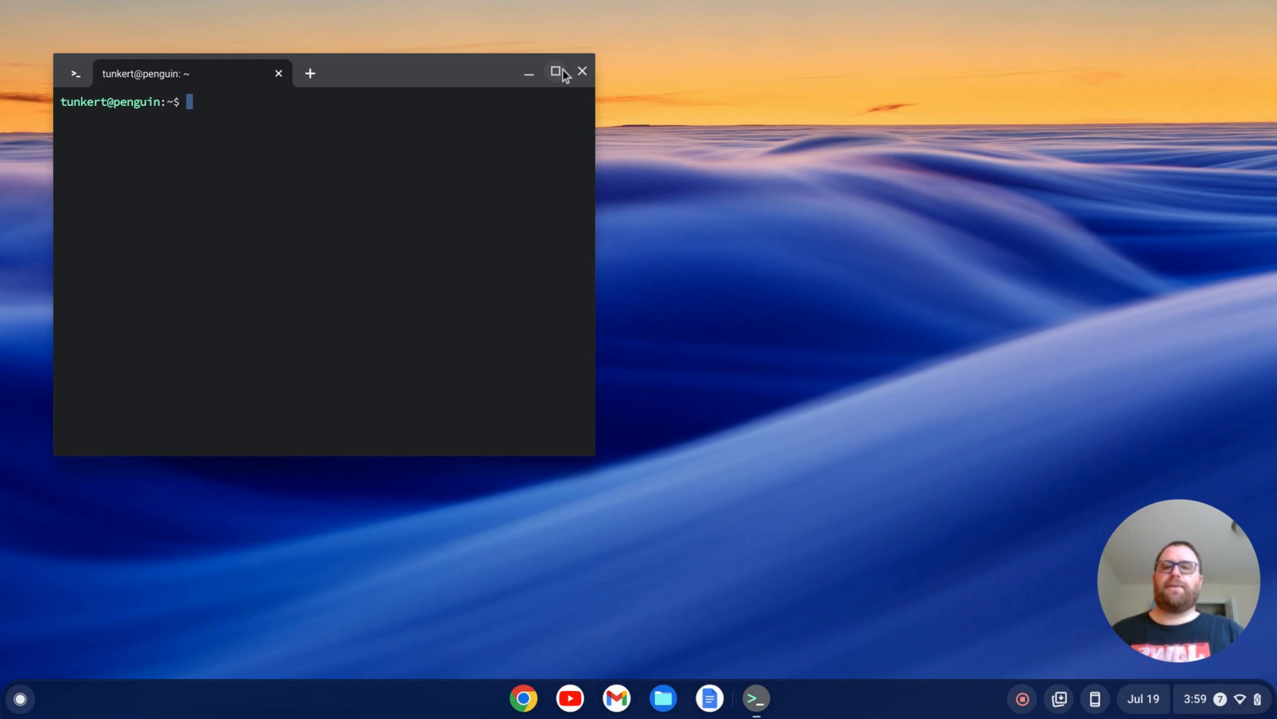
Step: Maximize the terminal and run 'sudo apt update && sudo apt upgrade -y'
{"action": "left_click", "coordinate": [556, 71]}
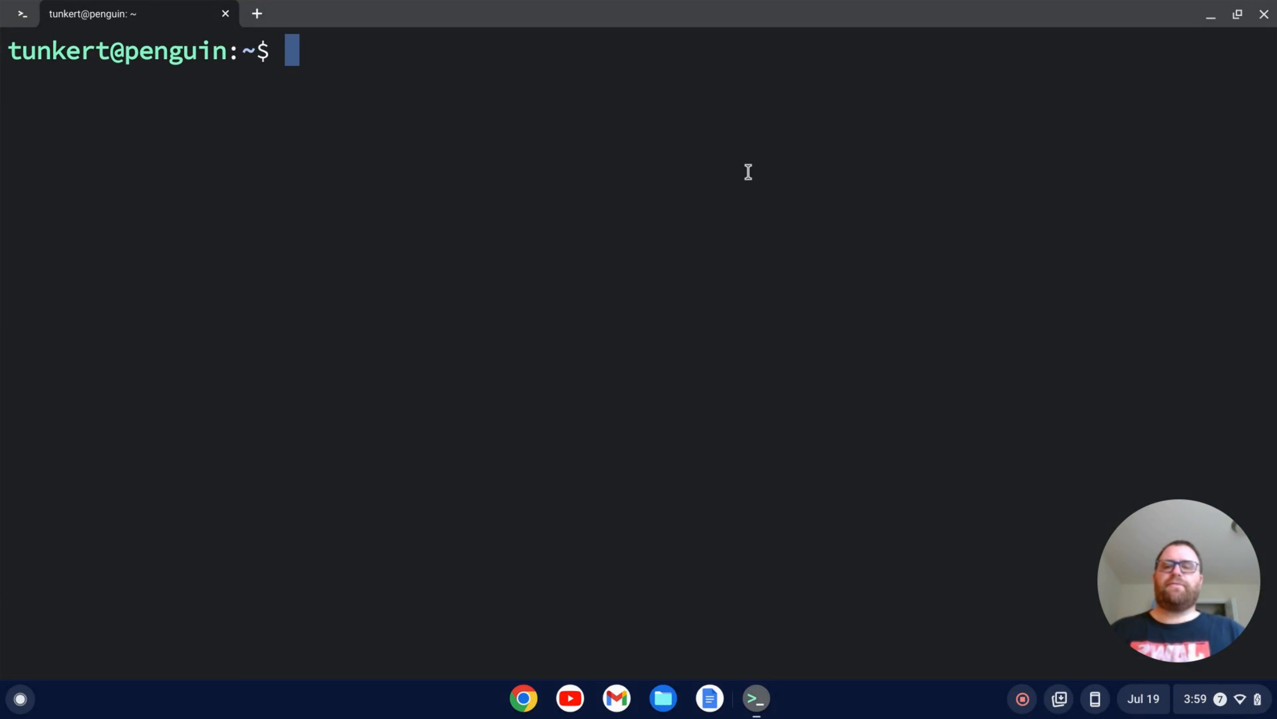
{"action": "type", "text": "sudo apt update &&"}
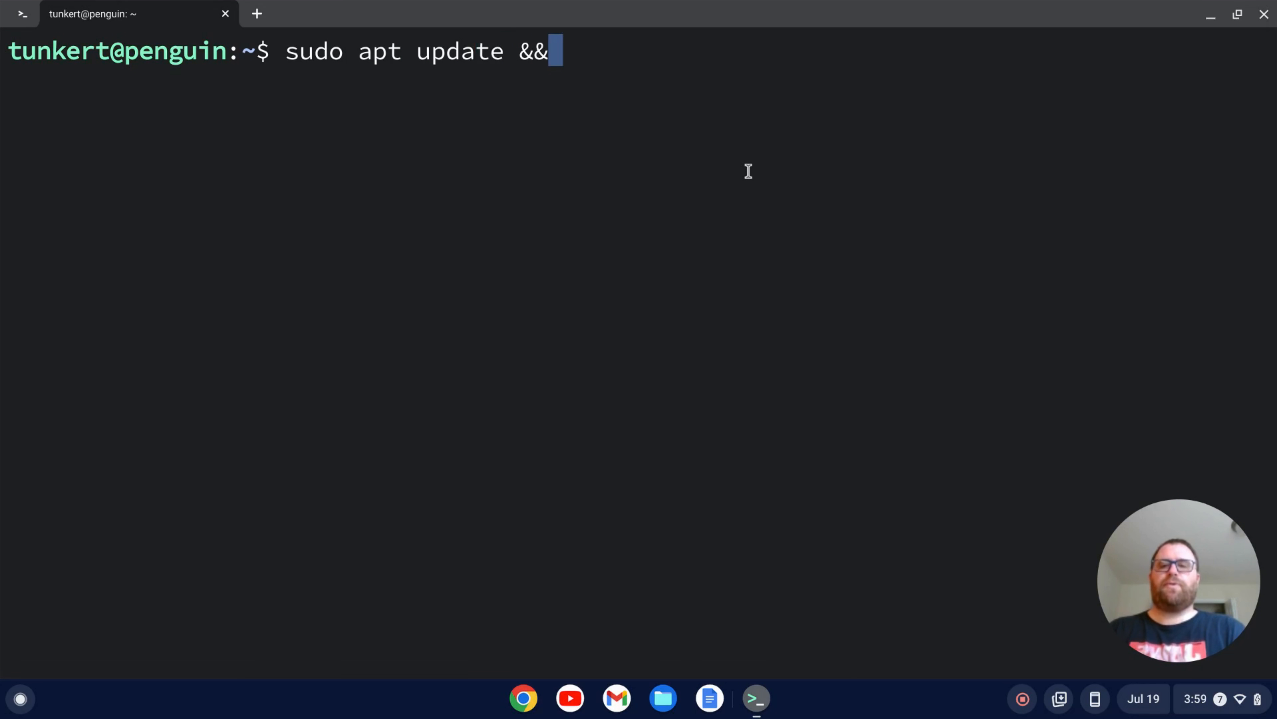
{"action": "type", "text": "sudo"}
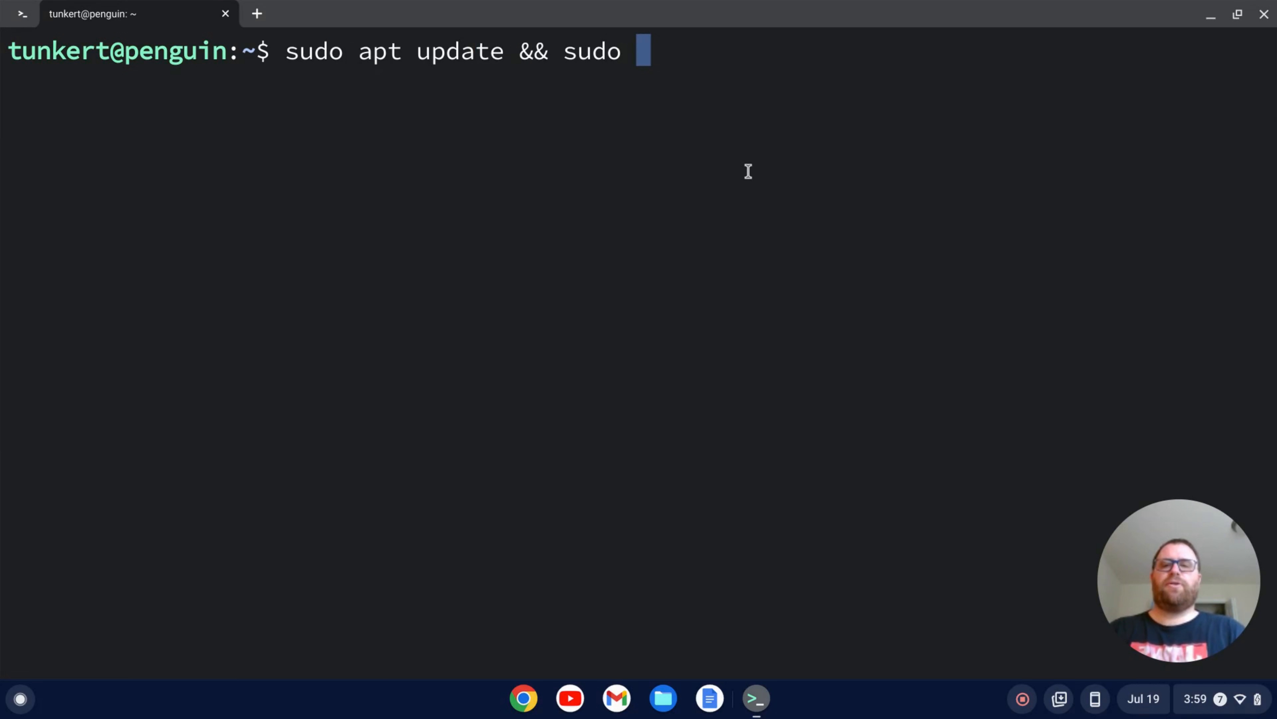
{"action": "type", "text": "apt upgrade"}
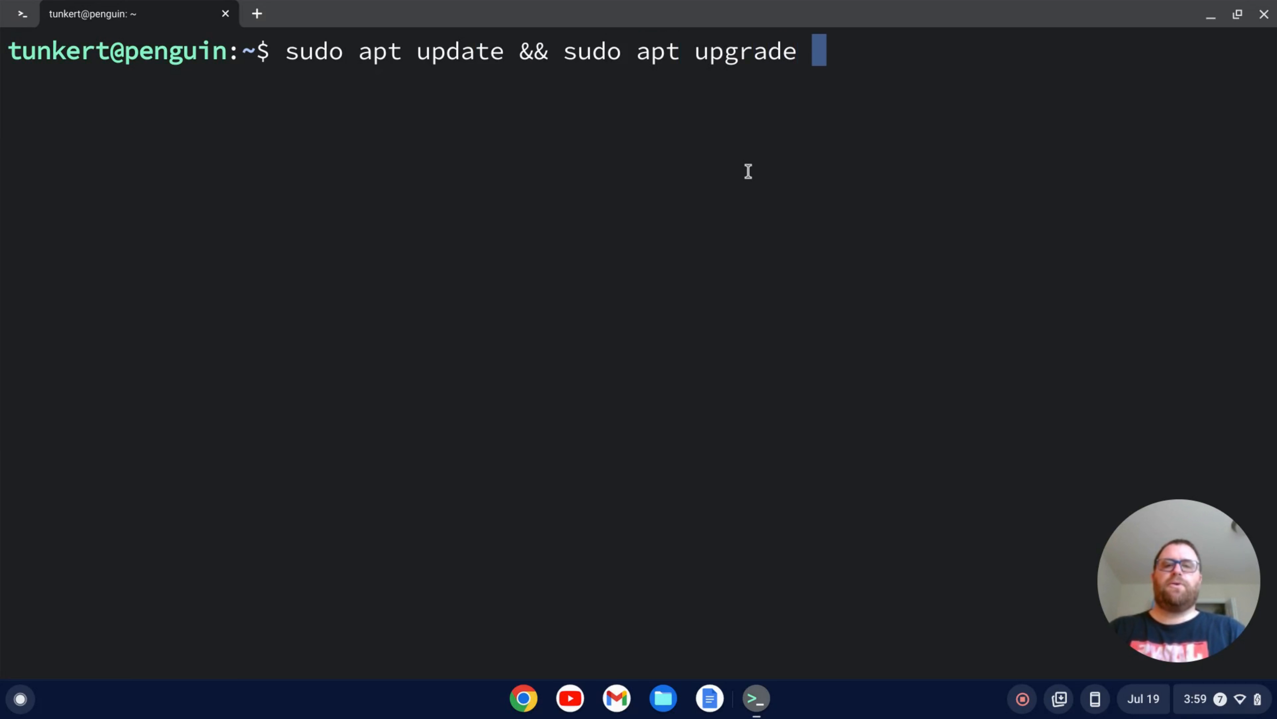
{"action": "type", "text": "-y"}
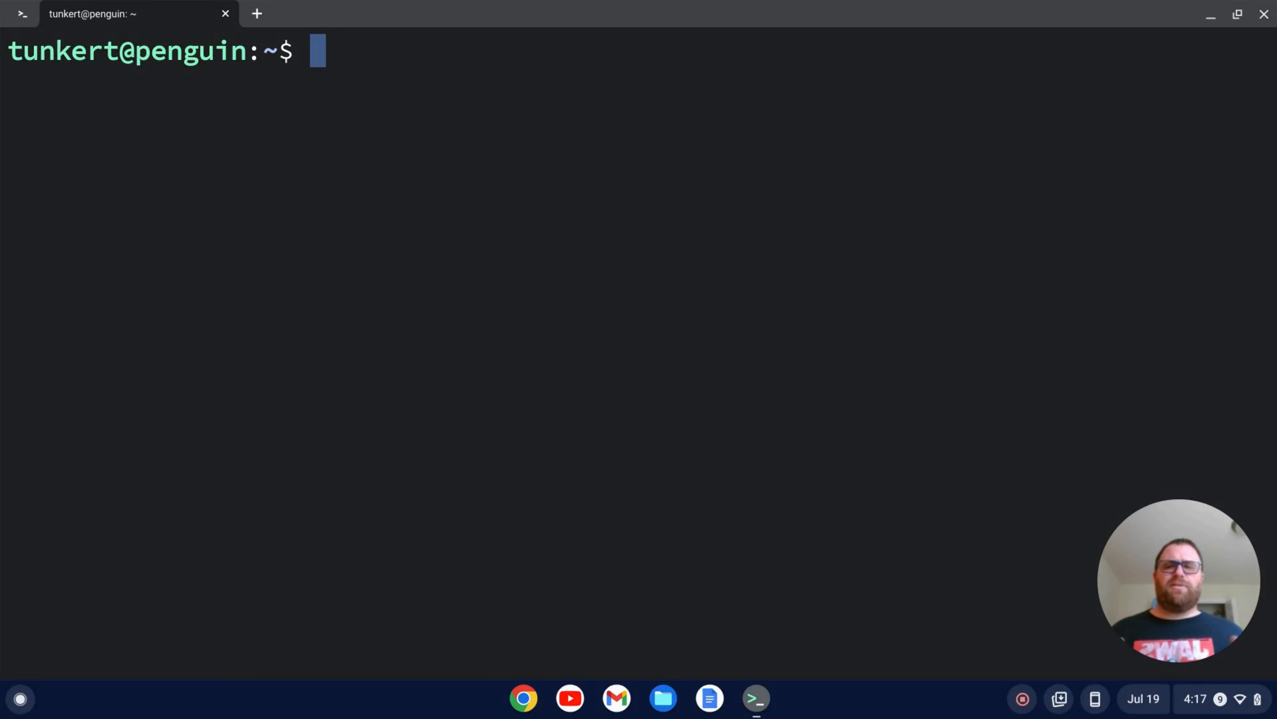
{"action": "mouse_move", "coordinate": [1067, 367]}
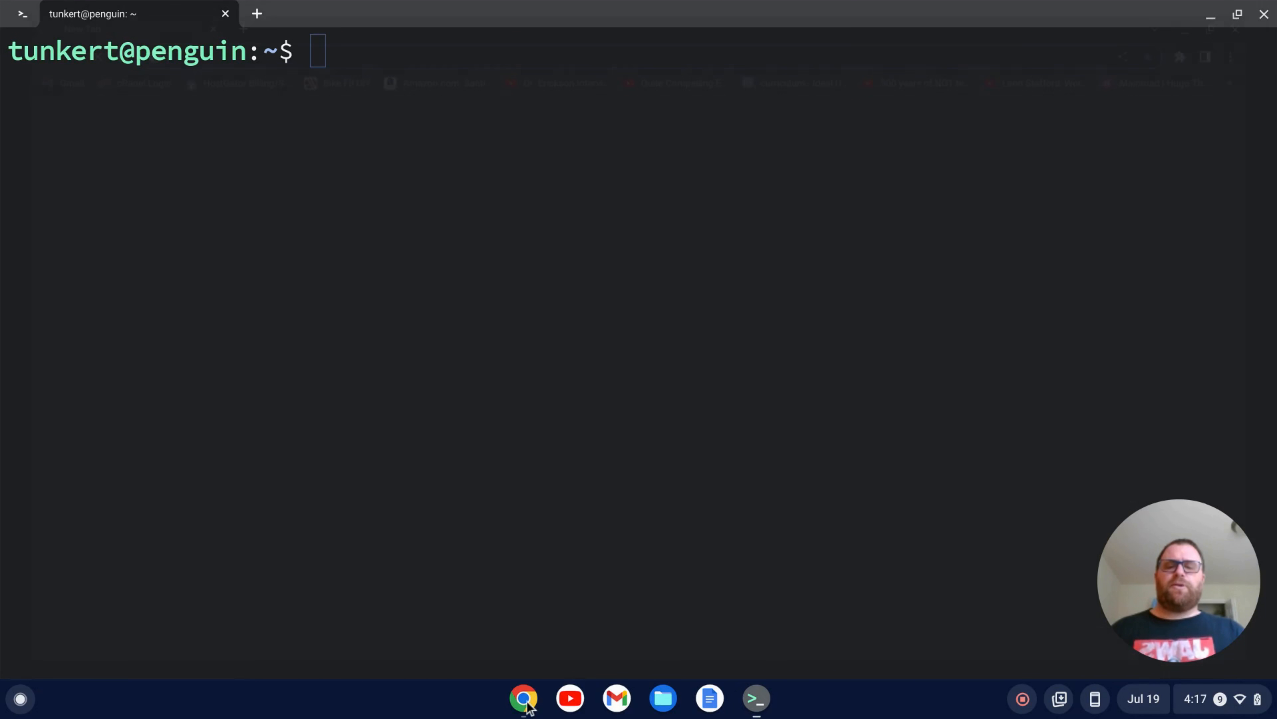
Step: Search 'xampp' in Chrome, download XAMPP for Linux from Apache Friends, return to Terminal
{"action": "left_click", "coordinate": [523, 698]}
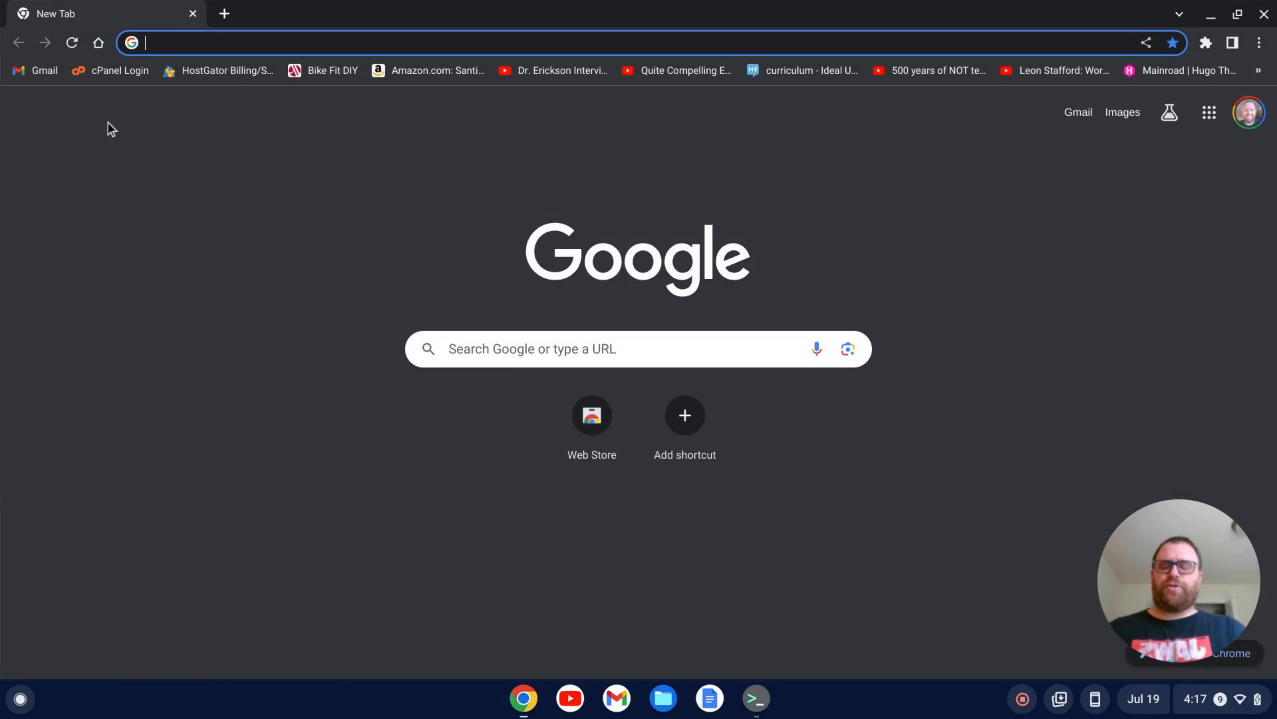
{"action": "type", "text": "xampp"}
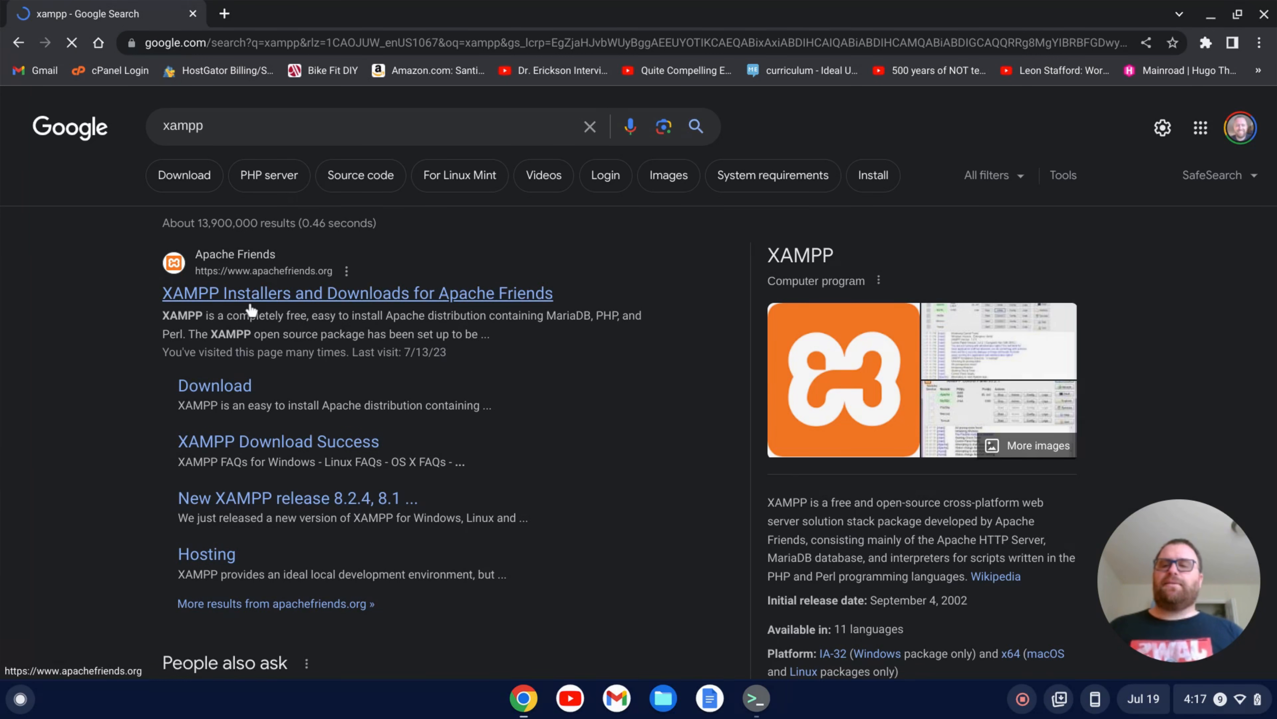
{"action": "left_click", "coordinate": [356, 294]}
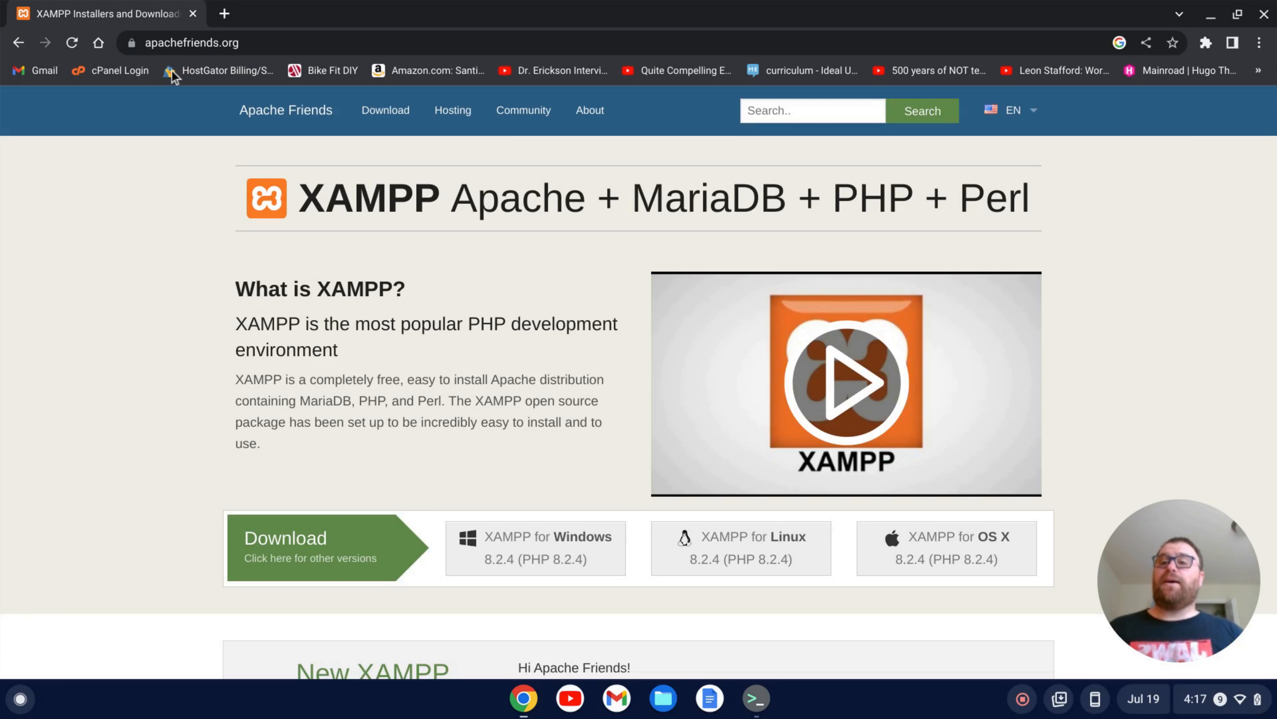
{"action": "mouse_move", "coordinate": [560, 264]}
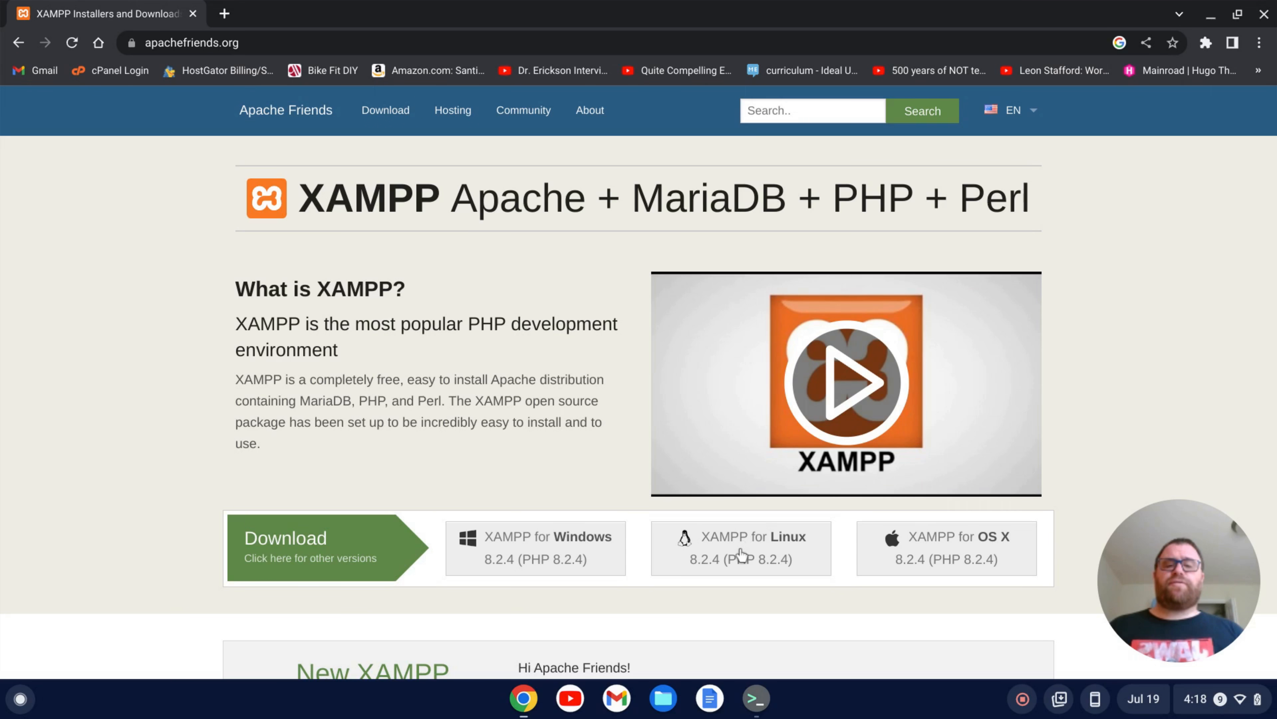
{"action": "mouse_move", "coordinate": [737, 548]}
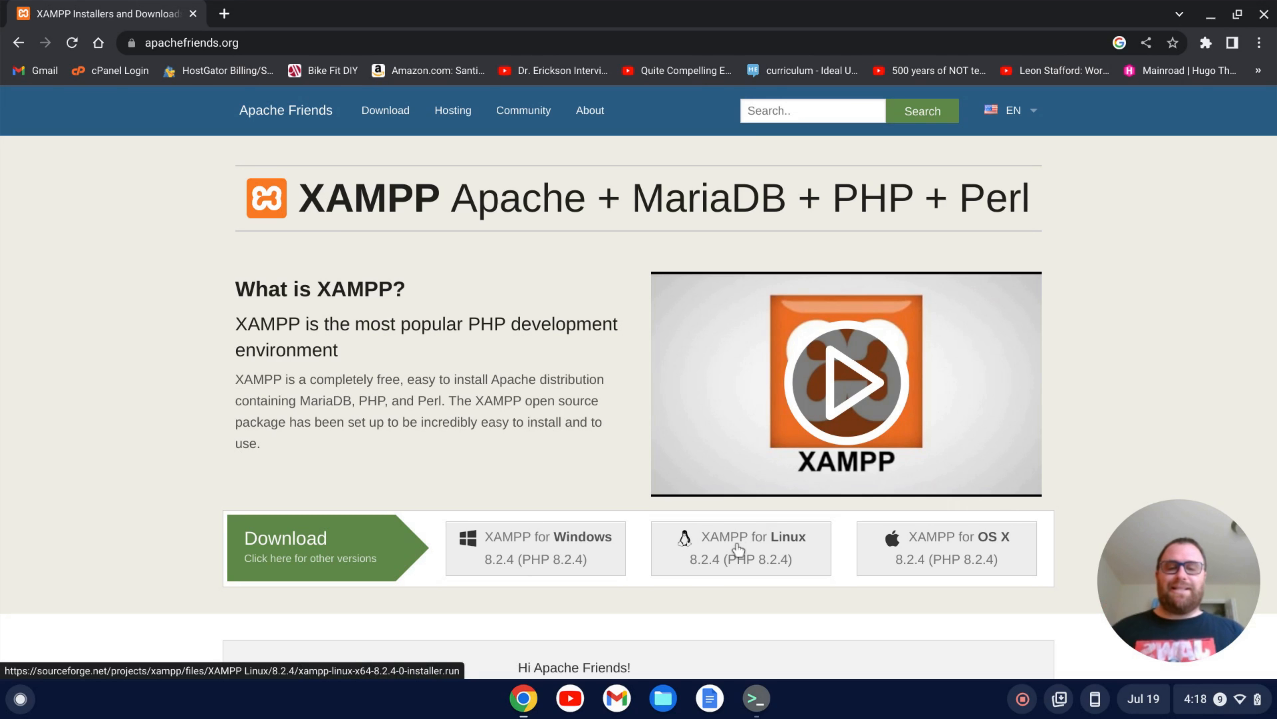
{"action": "left_click", "coordinate": [741, 548]}
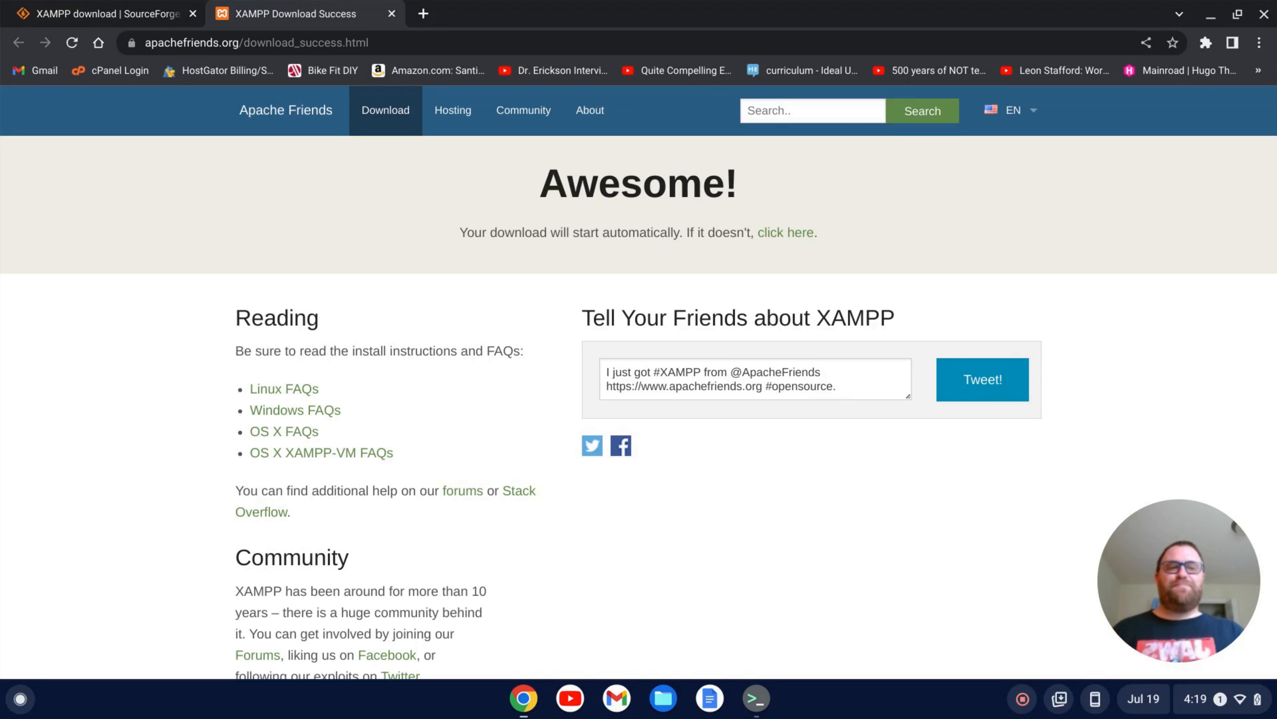
{"action": "left_click", "coordinate": [754, 698]}
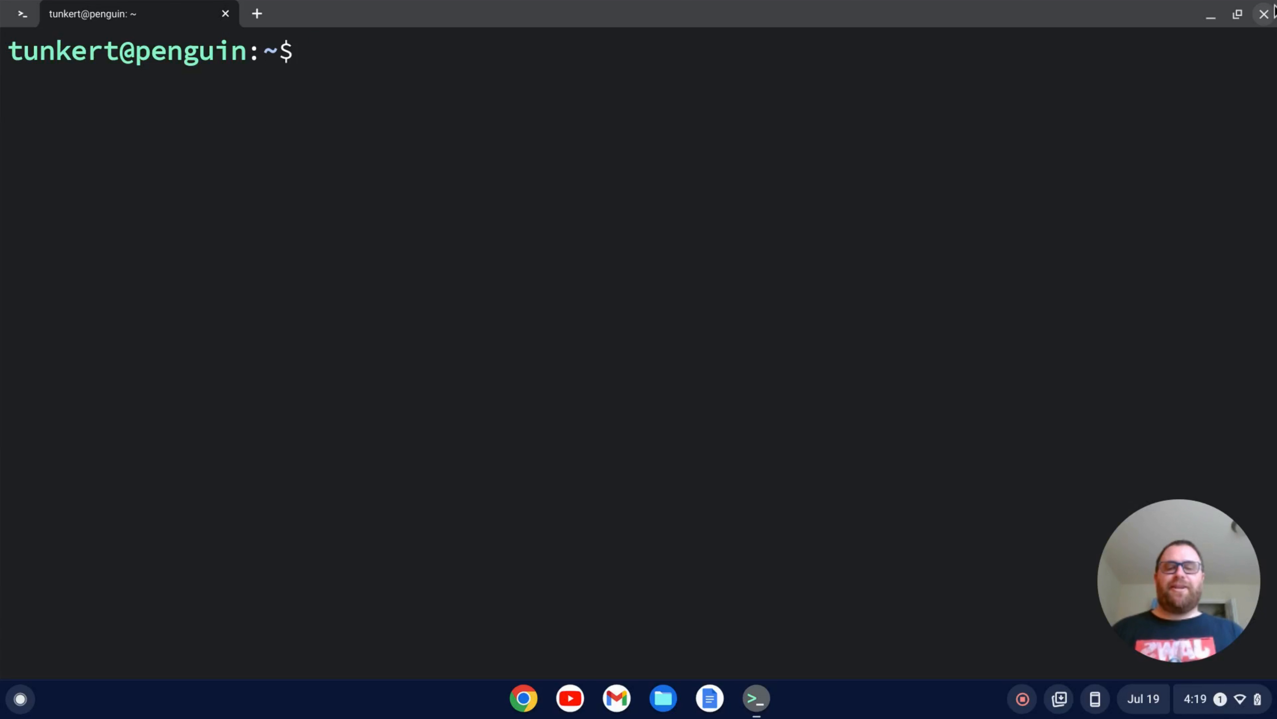
Step: Cut the XAMPP installer from Downloads into Linux files and close Files
{"action": "left_click", "coordinate": [663, 697]}
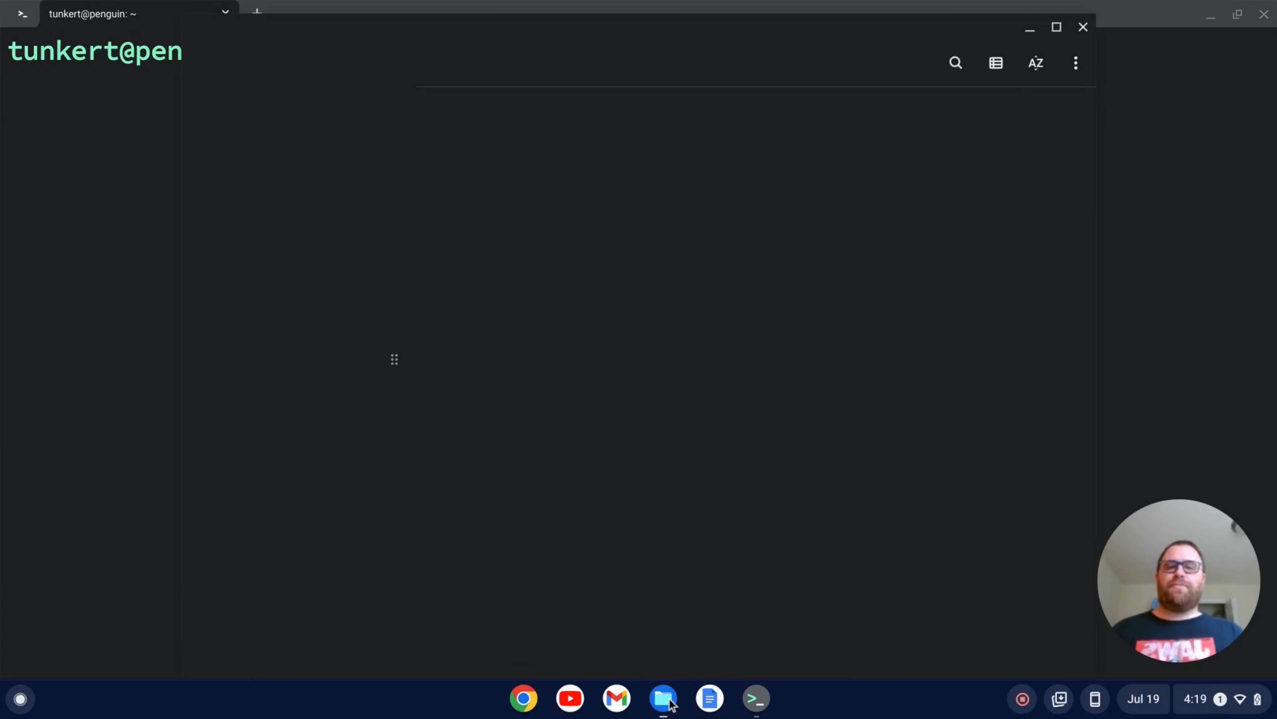
{"action": "left_click", "coordinate": [663, 697]}
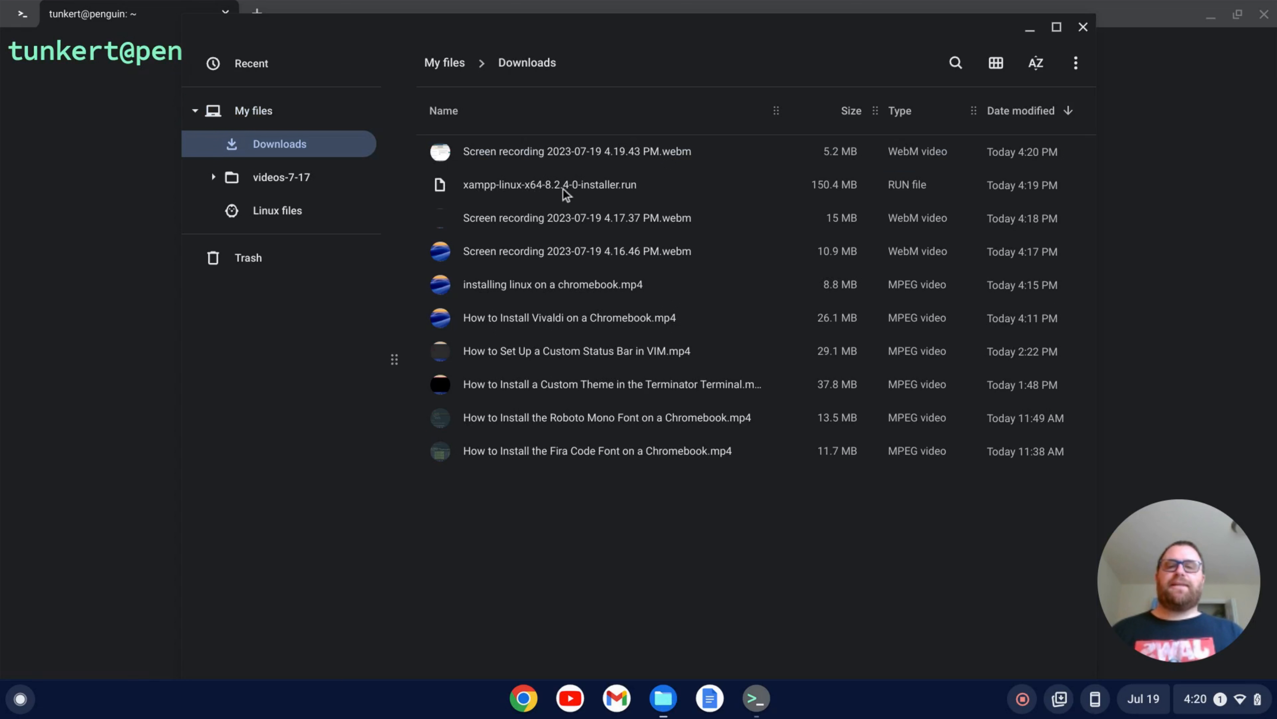
{"action": "mouse_move", "coordinate": [599, 195]}
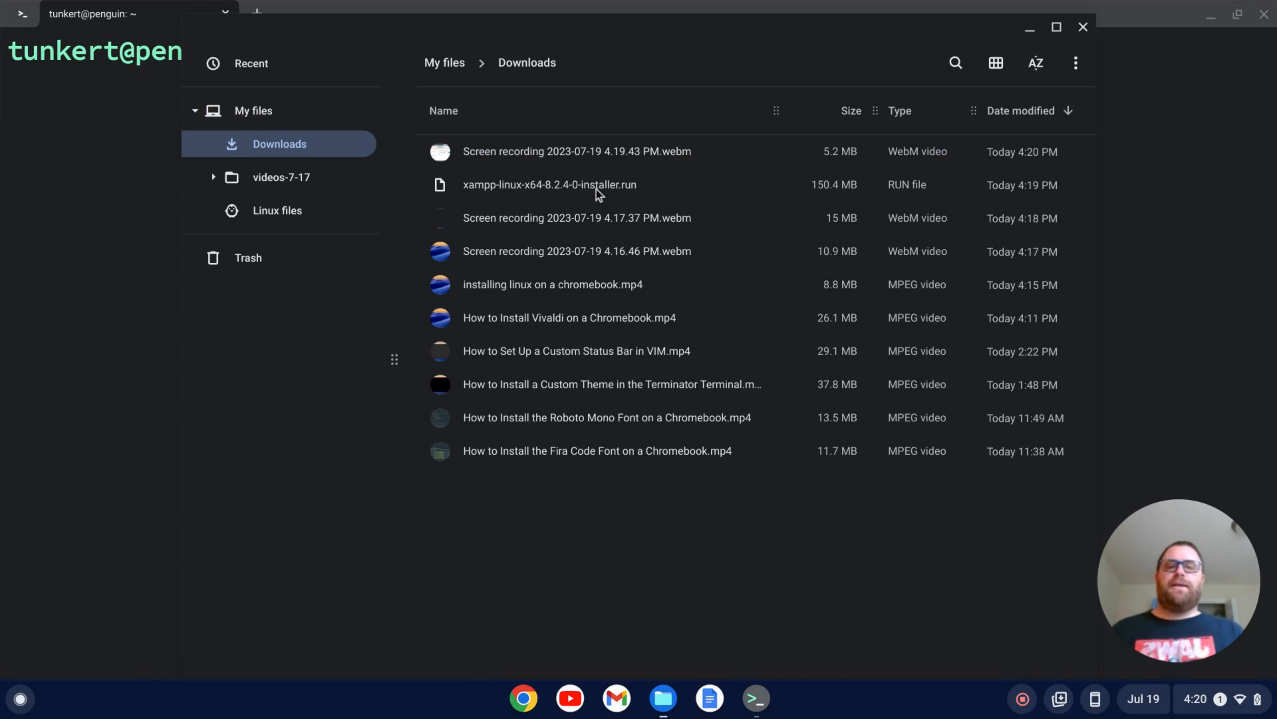
{"action": "right_click", "coordinate": [549, 185]}
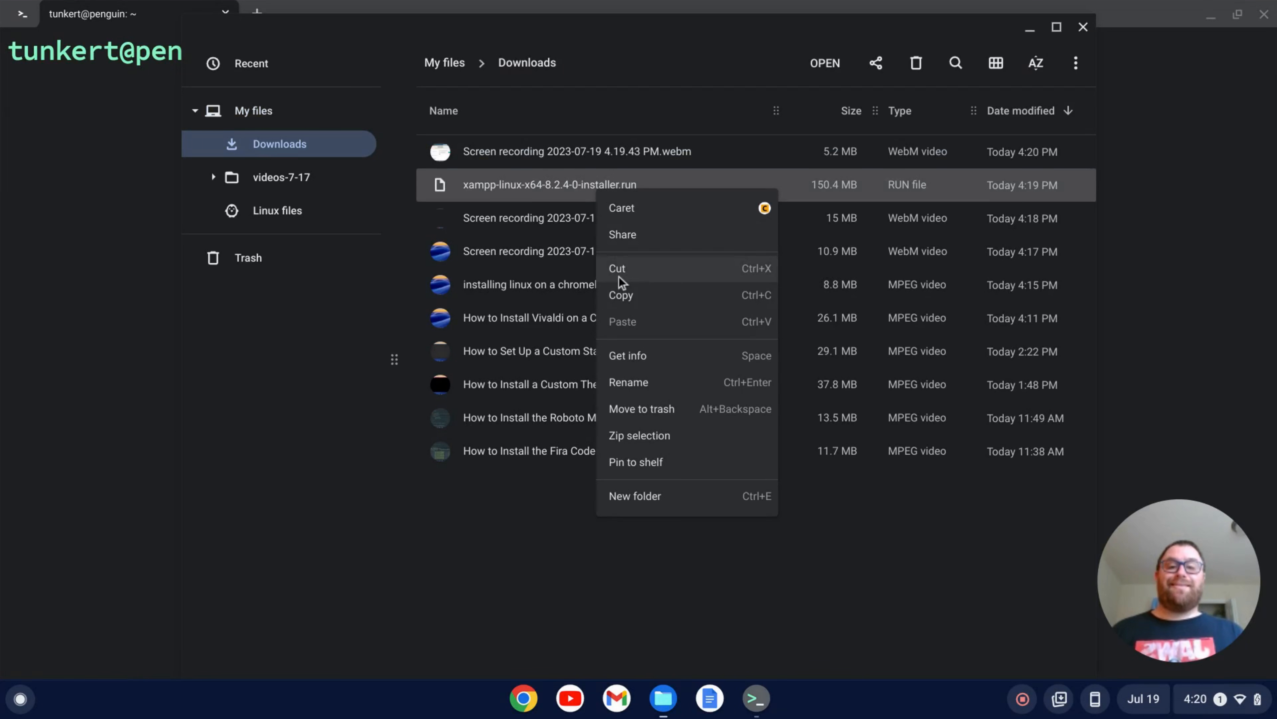
{"action": "left_click", "coordinate": [277, 211]}
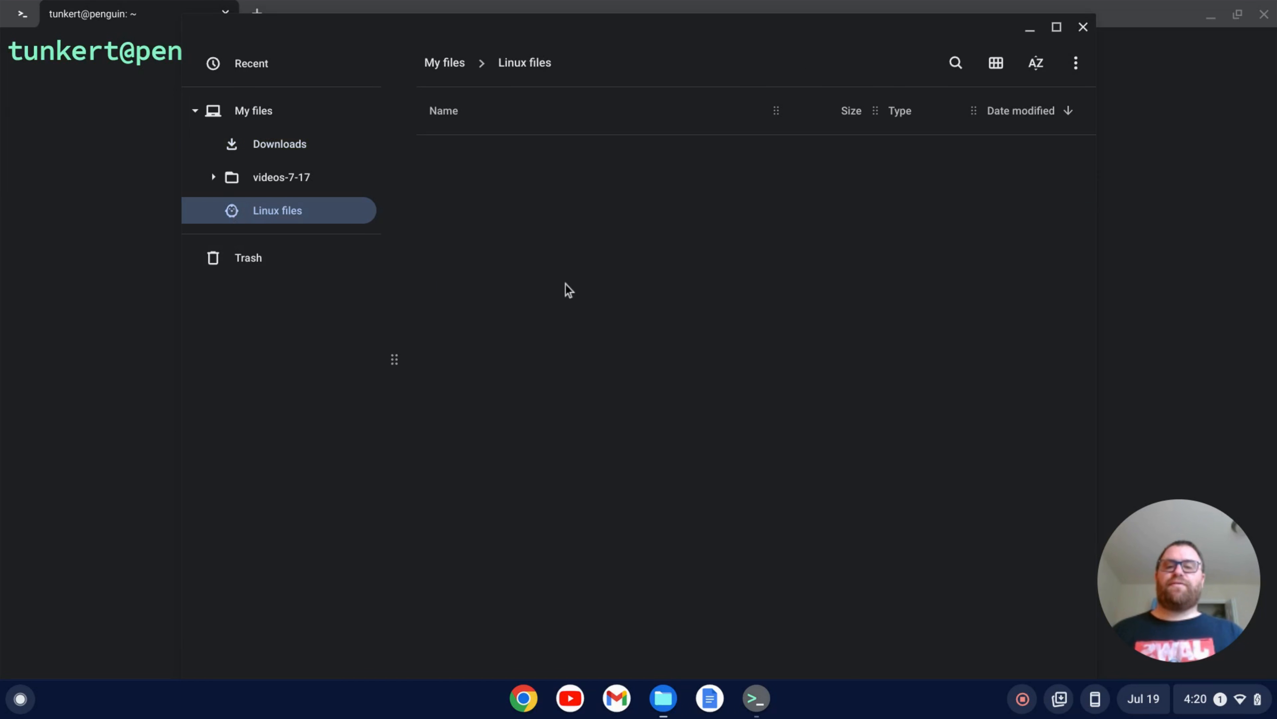
{"action": "mouse_move", "coordinate": [588, 356]}
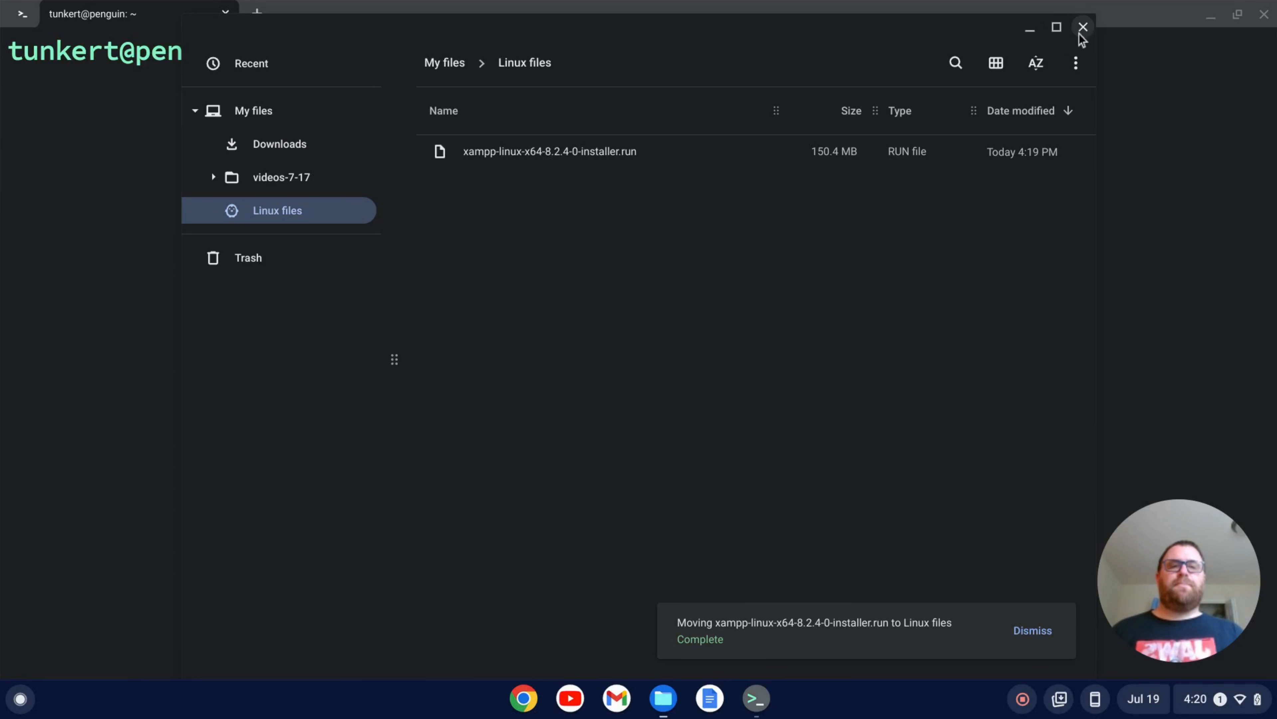
{"action": "left_click", "coordinate": [1084, 27]}
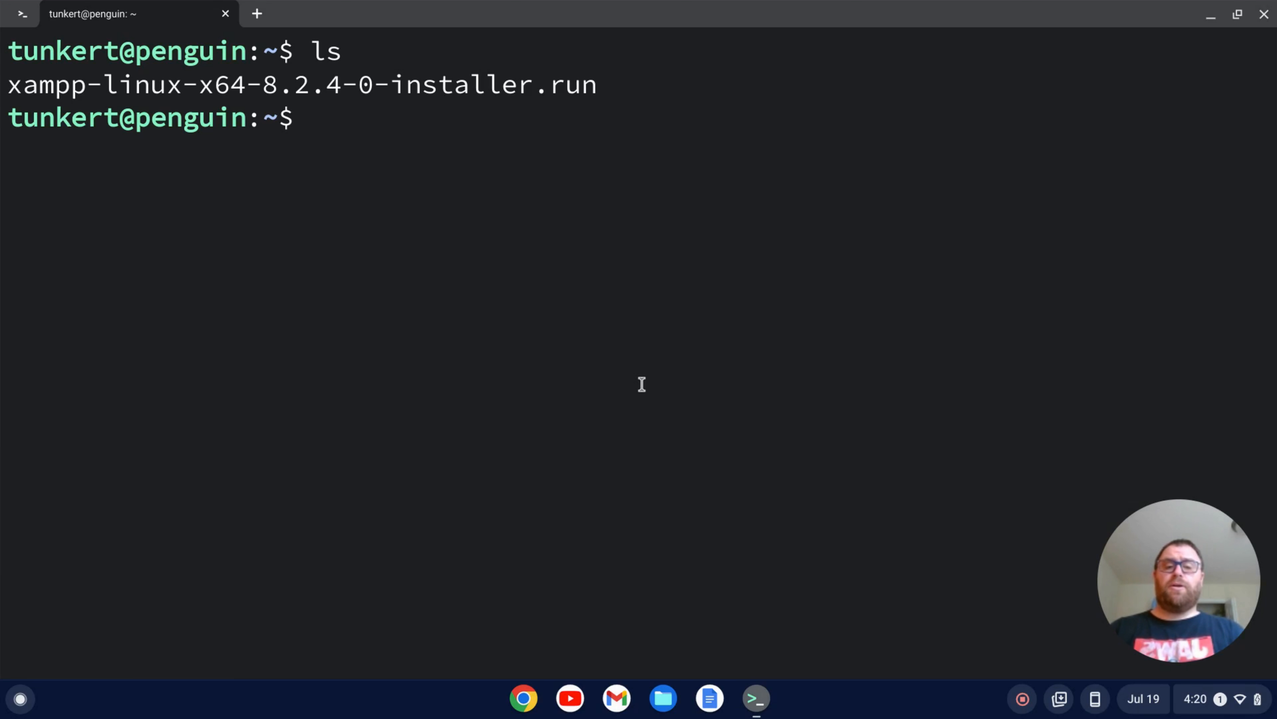
Step: Run sudo chmod +x on xampp-linux-x64-8.2.4-0-installer.run and launch it with sudo ./
{"action": "type", "text": "sudo ch"}
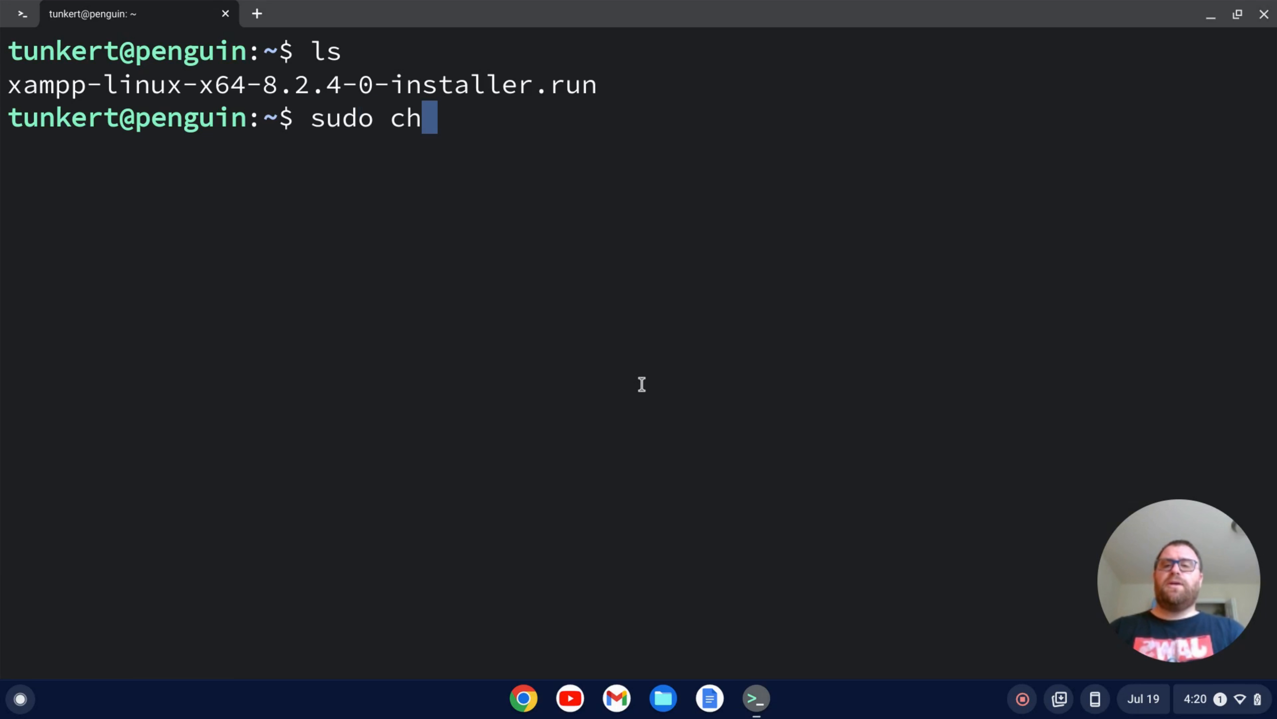
{"action": "type", "text": "mod +x"}
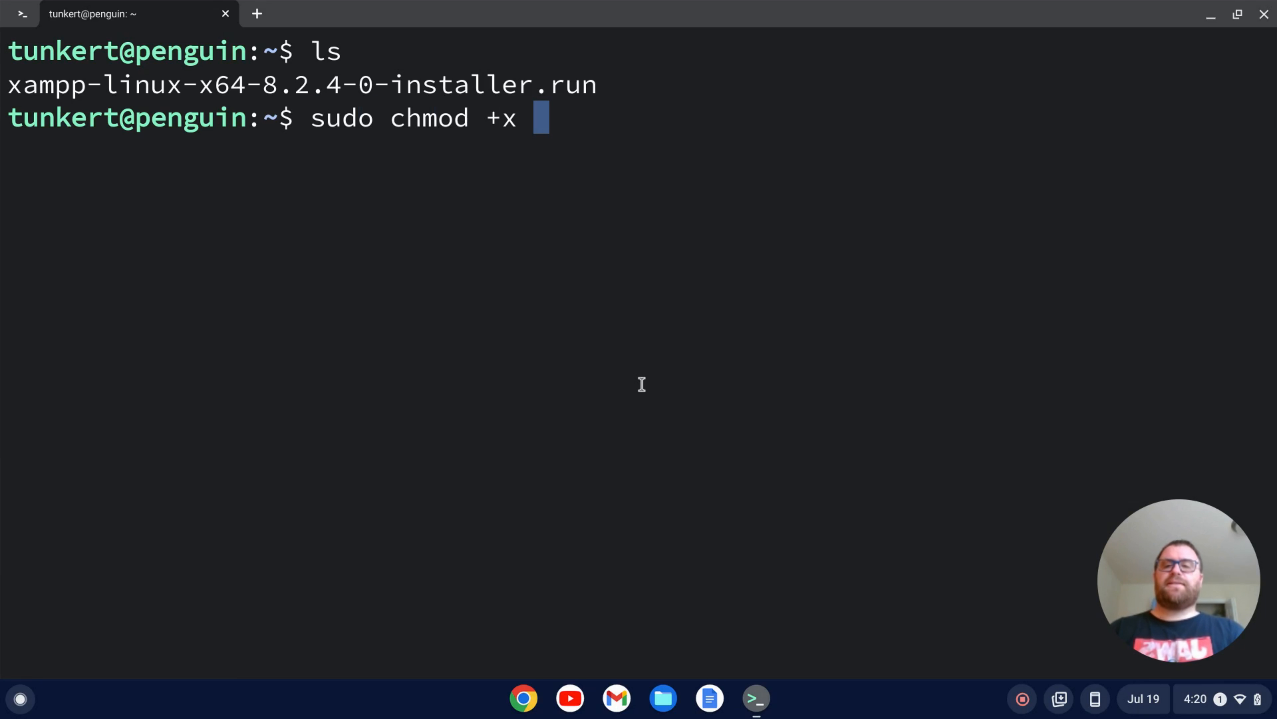
{"action": "type", "text": "xampp-linux-x64-8.2.4-0-installer.run"}
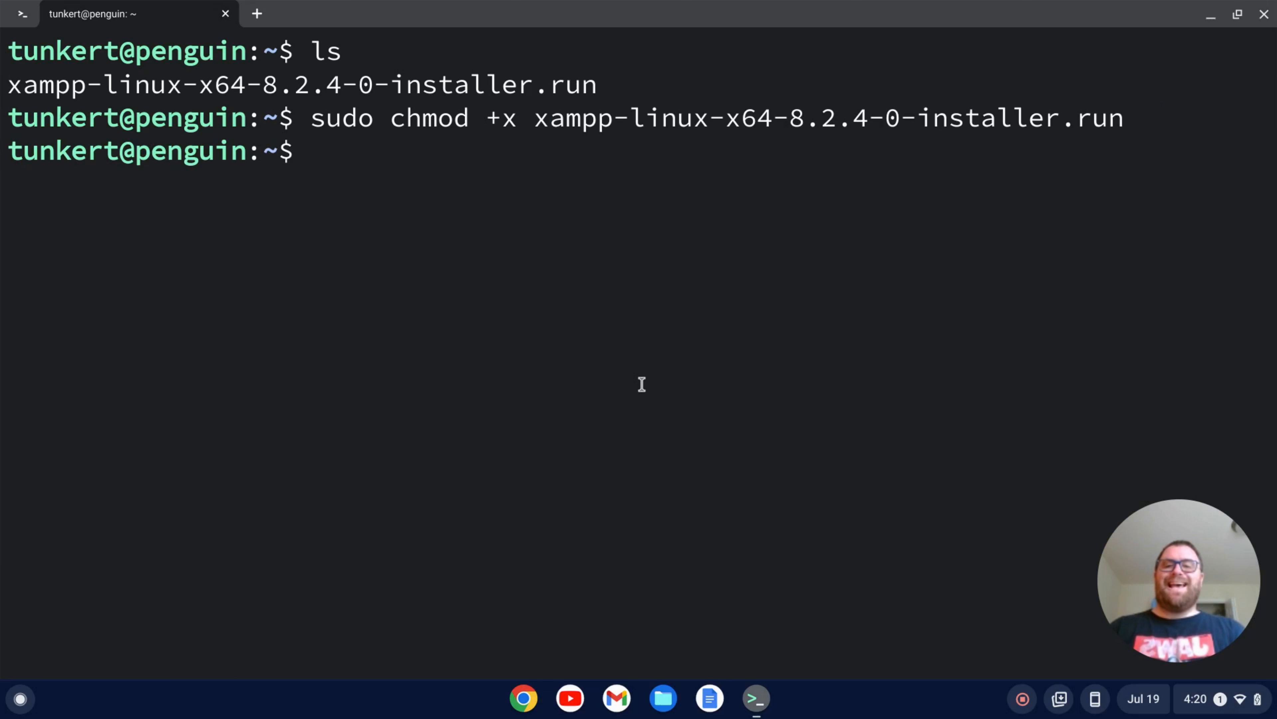
{"action": "type", "text": "sudo"}
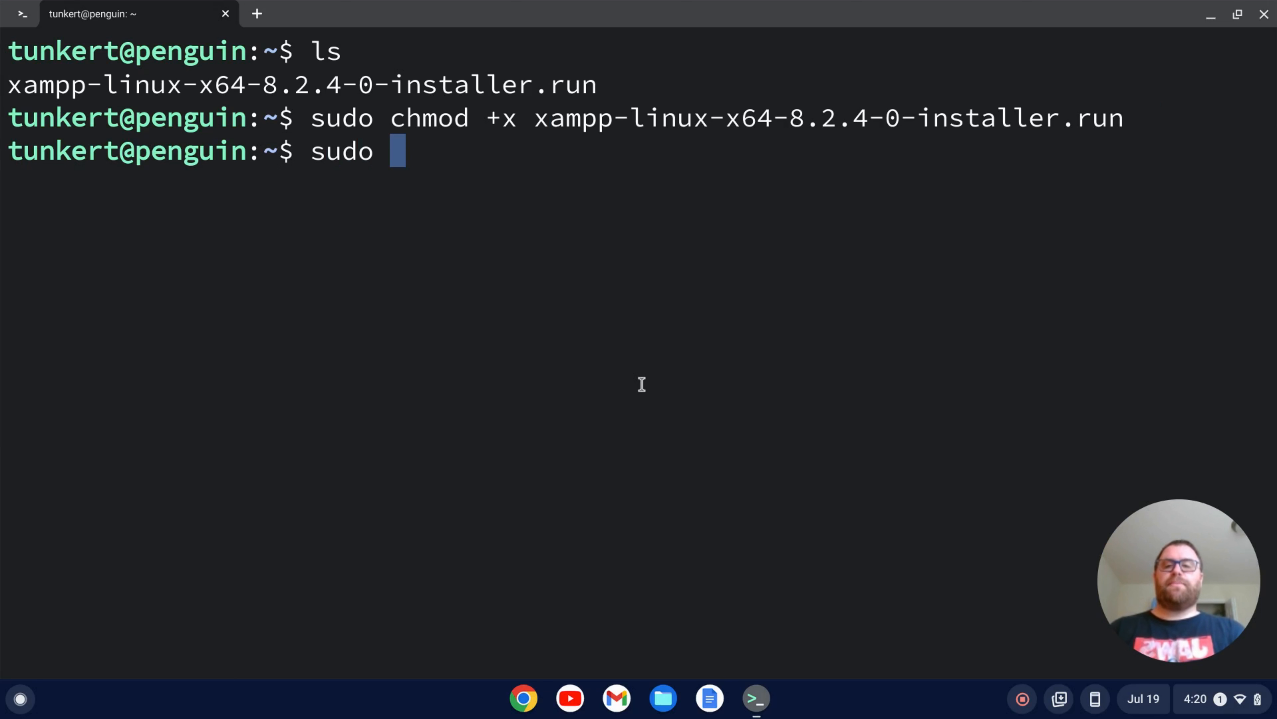
{"action": "type", "text": "./"}
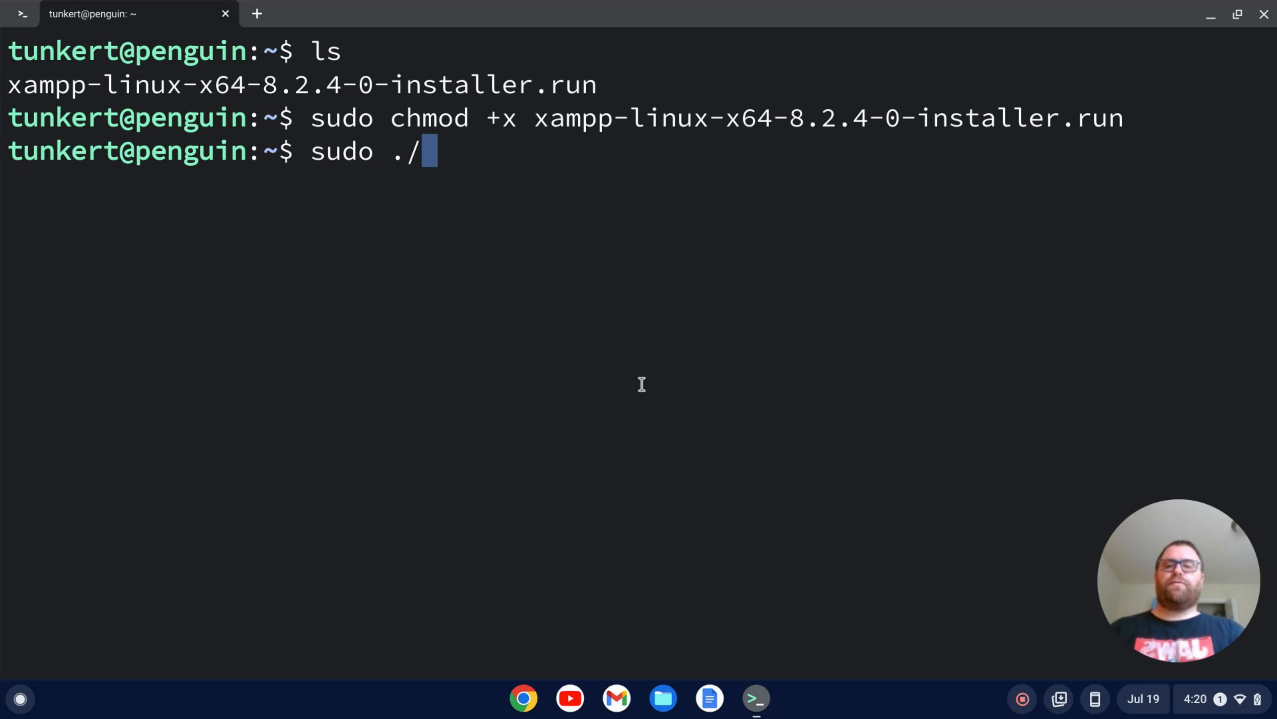
{"action": "type", "text": "x"}
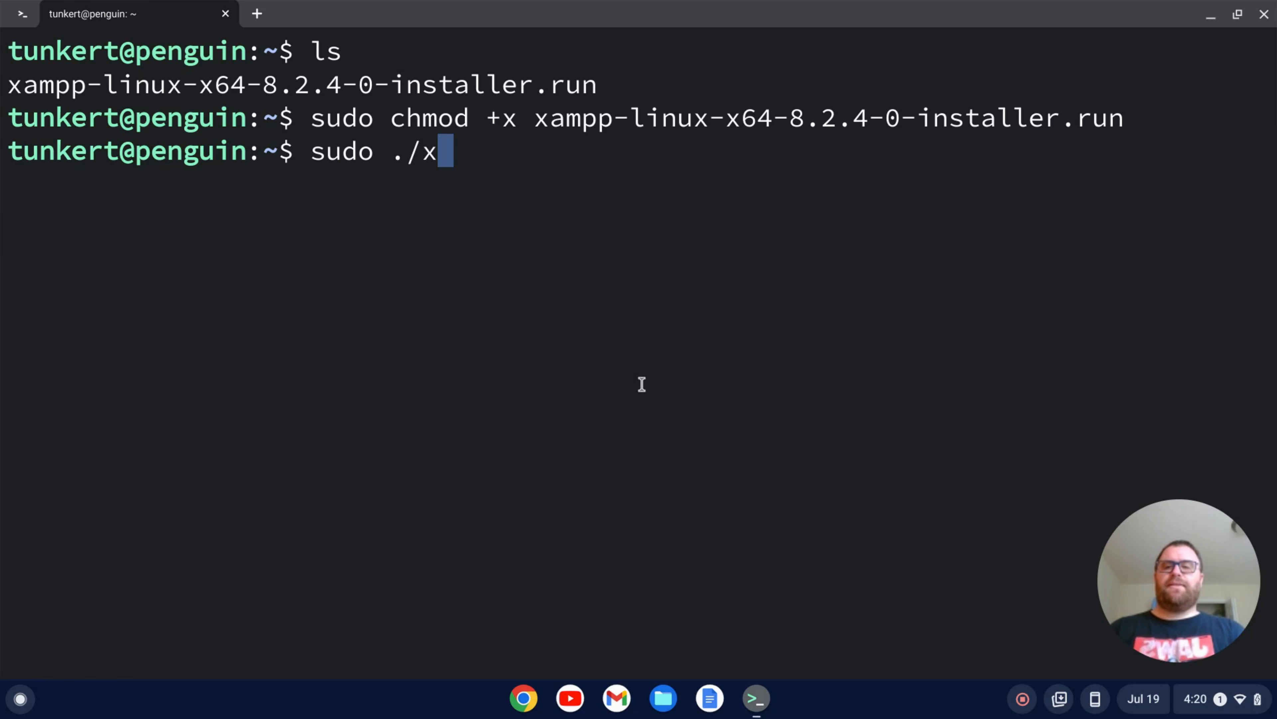
{"action": "key", "text": "Tab"}
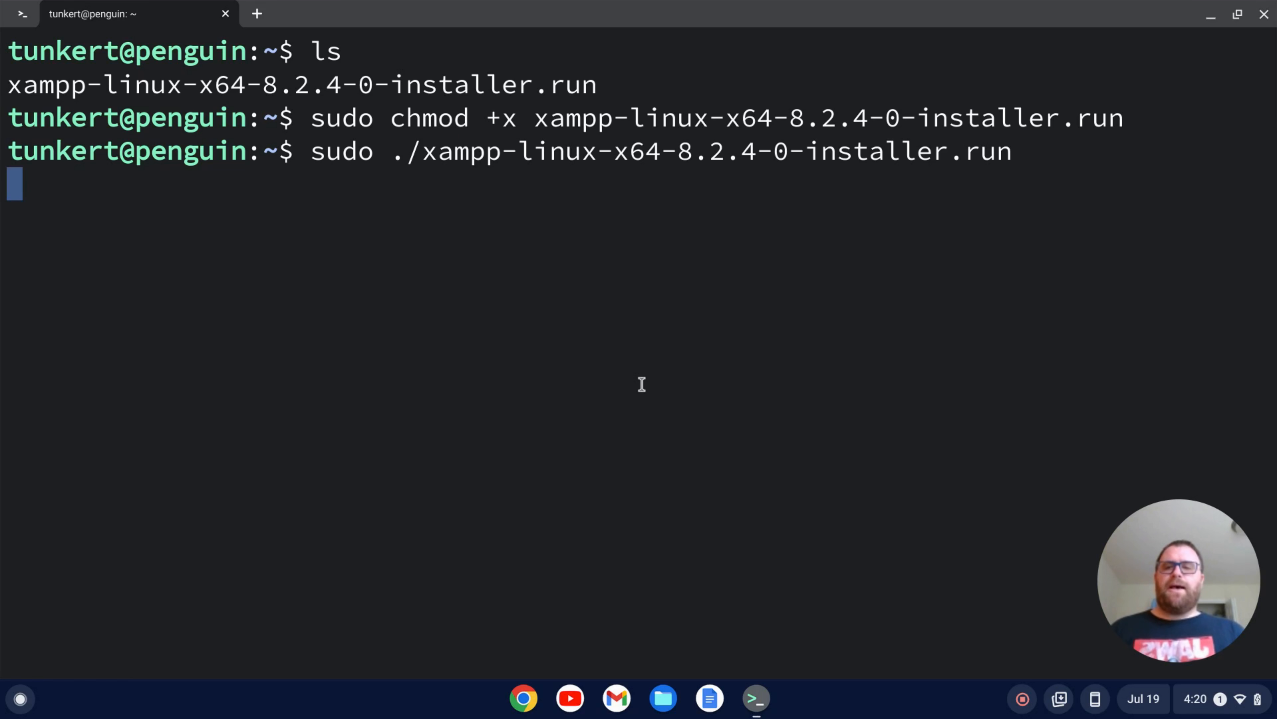
Step: Answer y to Developer Files and prompts and accept the /opt/lampp install location
{"action": "key", "text": "Return"}
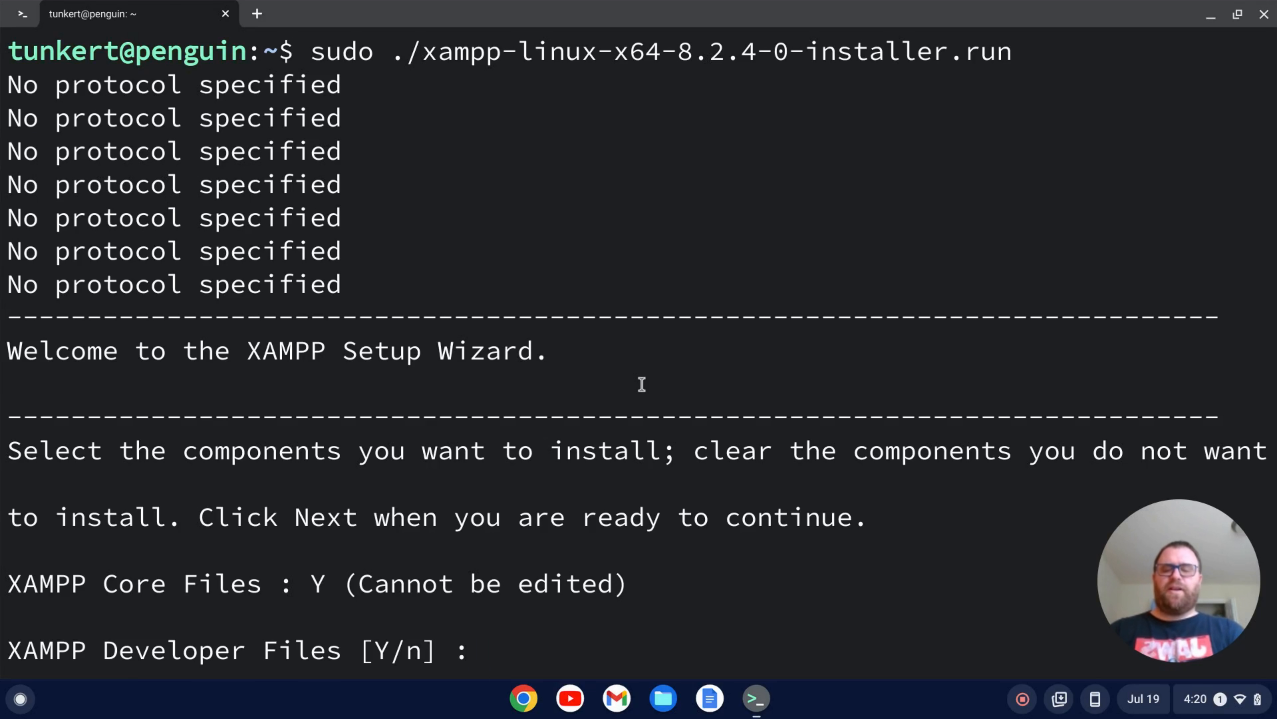
{"action": "type", "text": "y"}
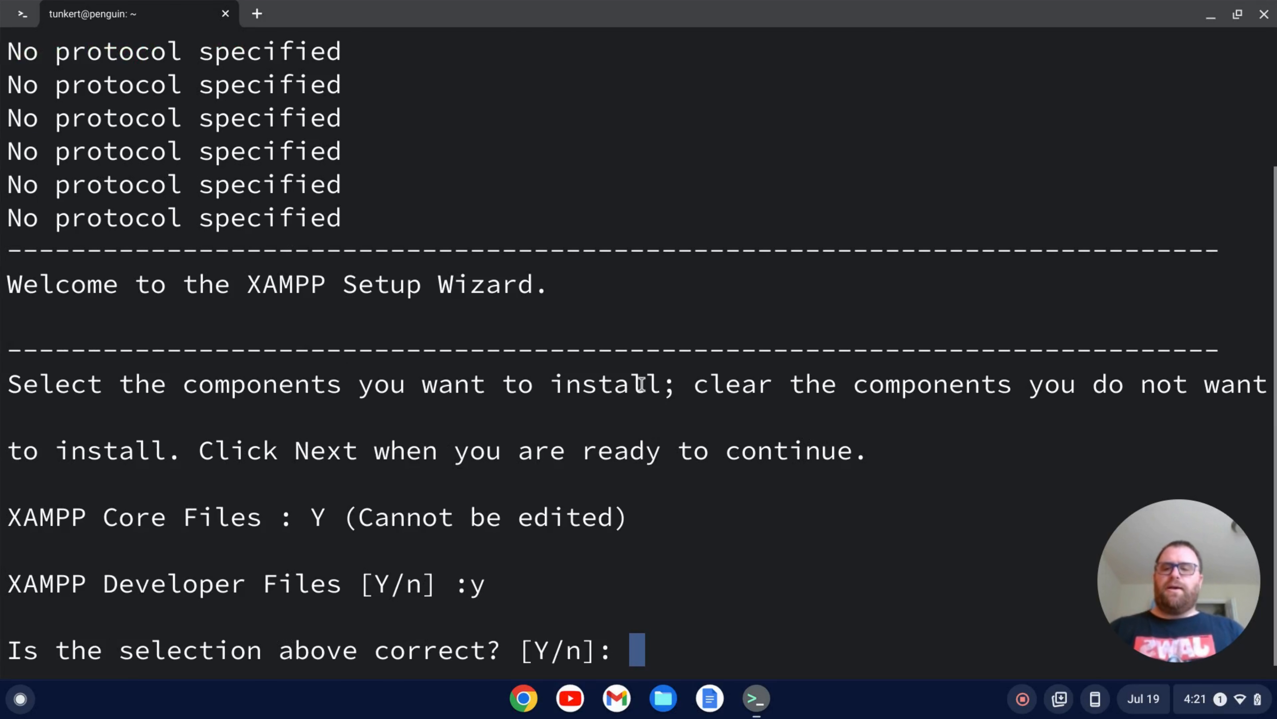
{"action": "type", "text": "y"}
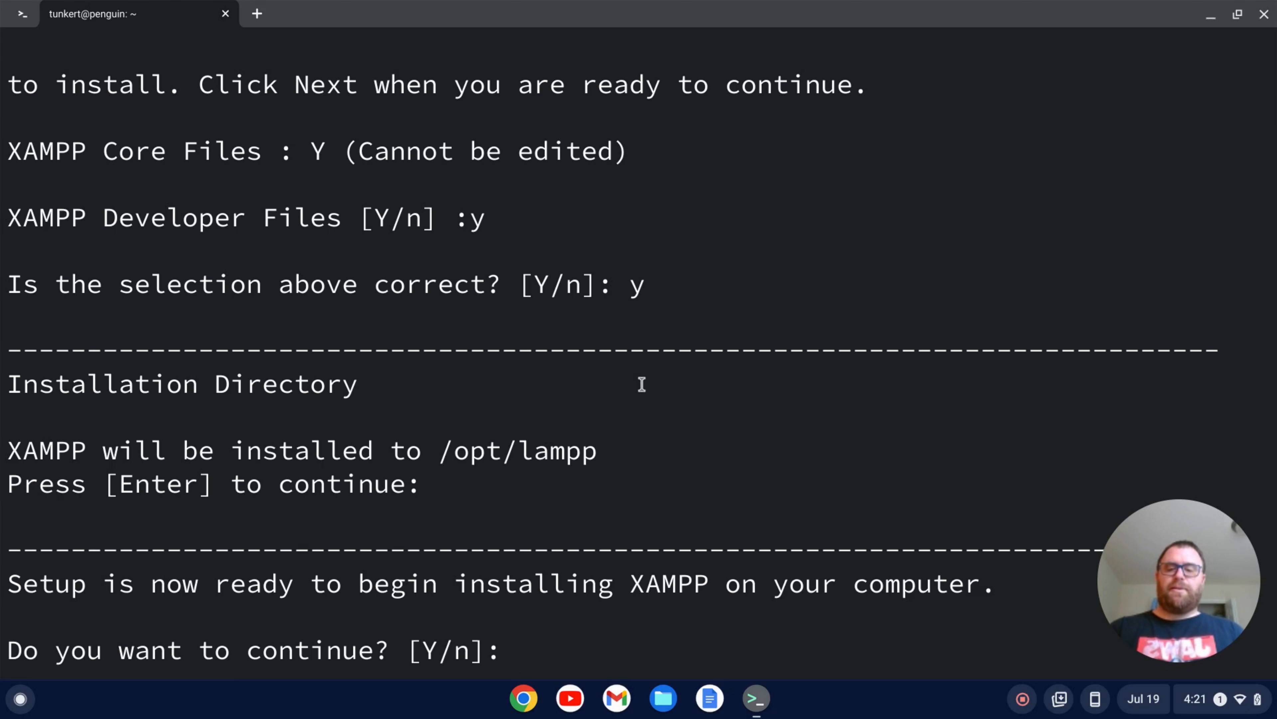
{"action": "type", "text": "y"}
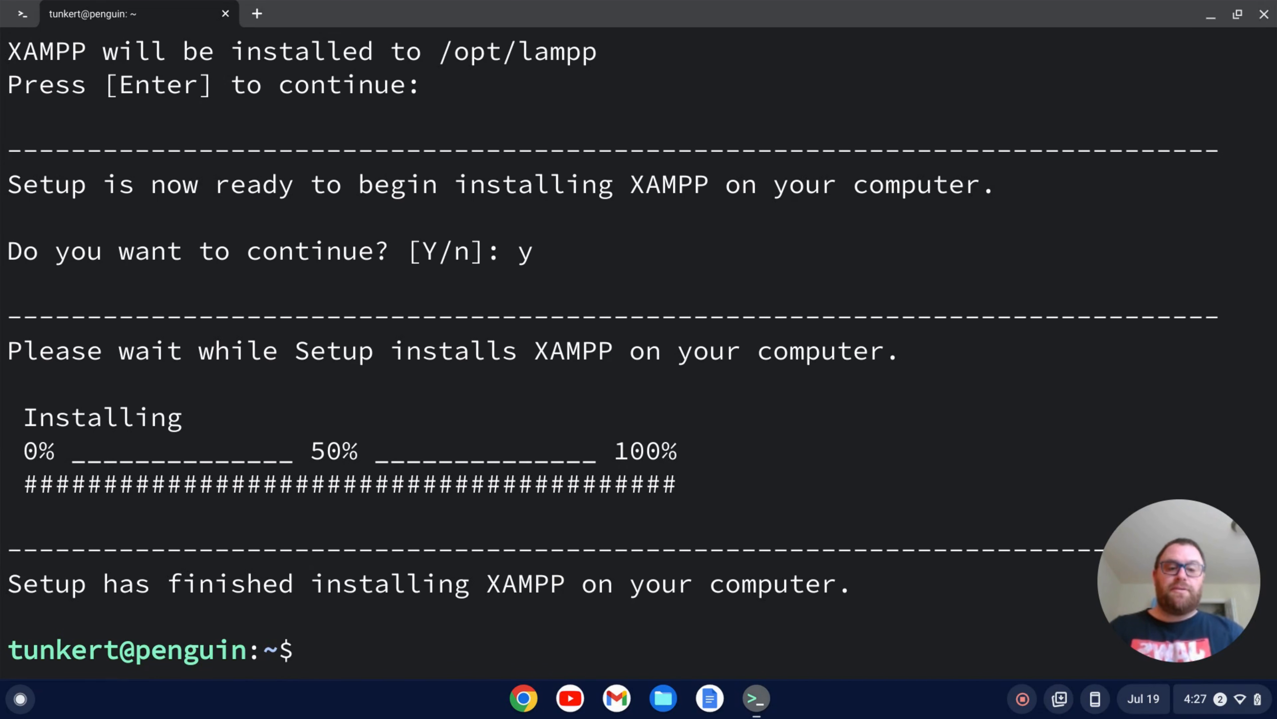
Step: Run sudo /opt/lampp/lampp restart, then sudo /opt/lampp/lampp stop
{"action": "type", "text": "sudo /opt/"}
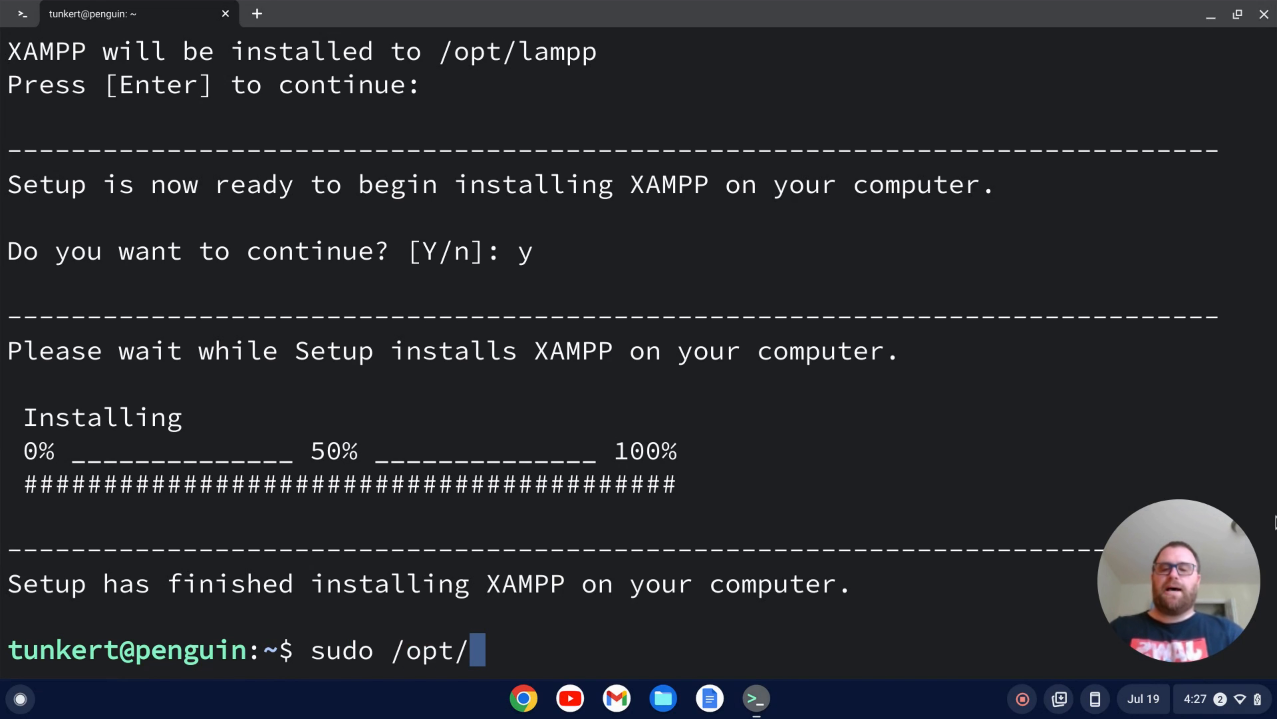
{"action": "type", "text": "lampp/lampp restart"}
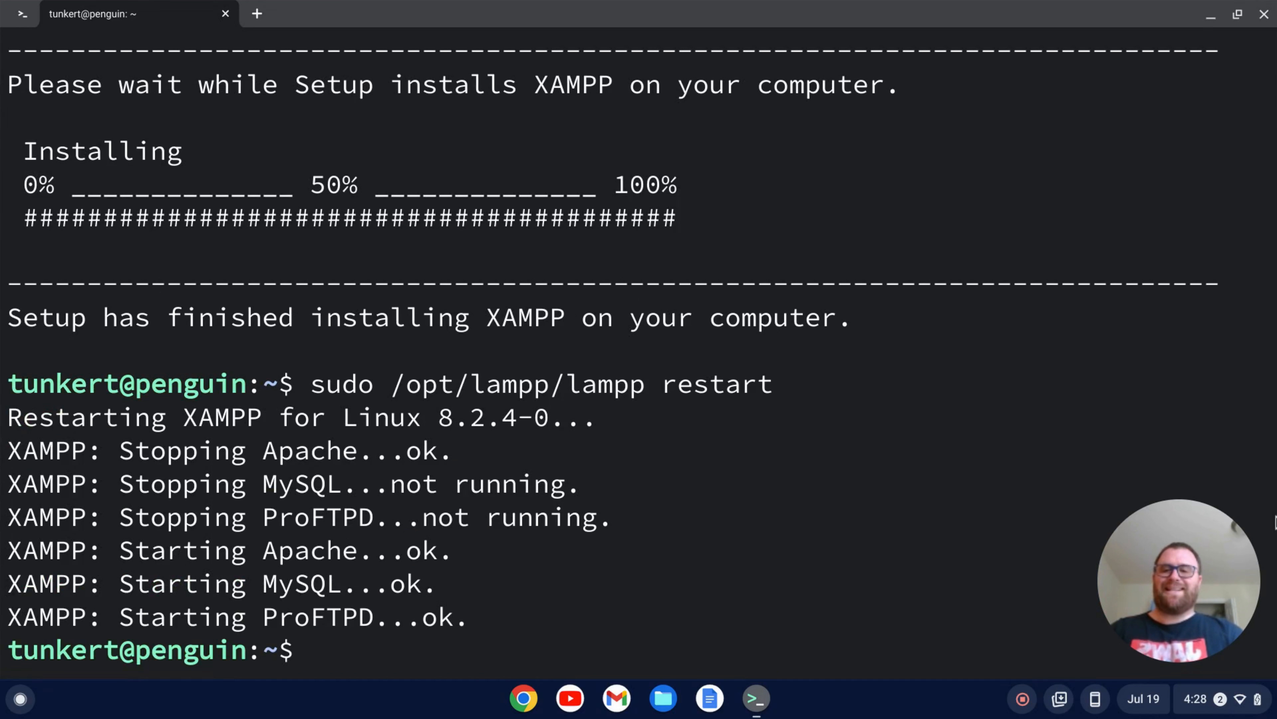
{"action": "type", "text": "sudo"}
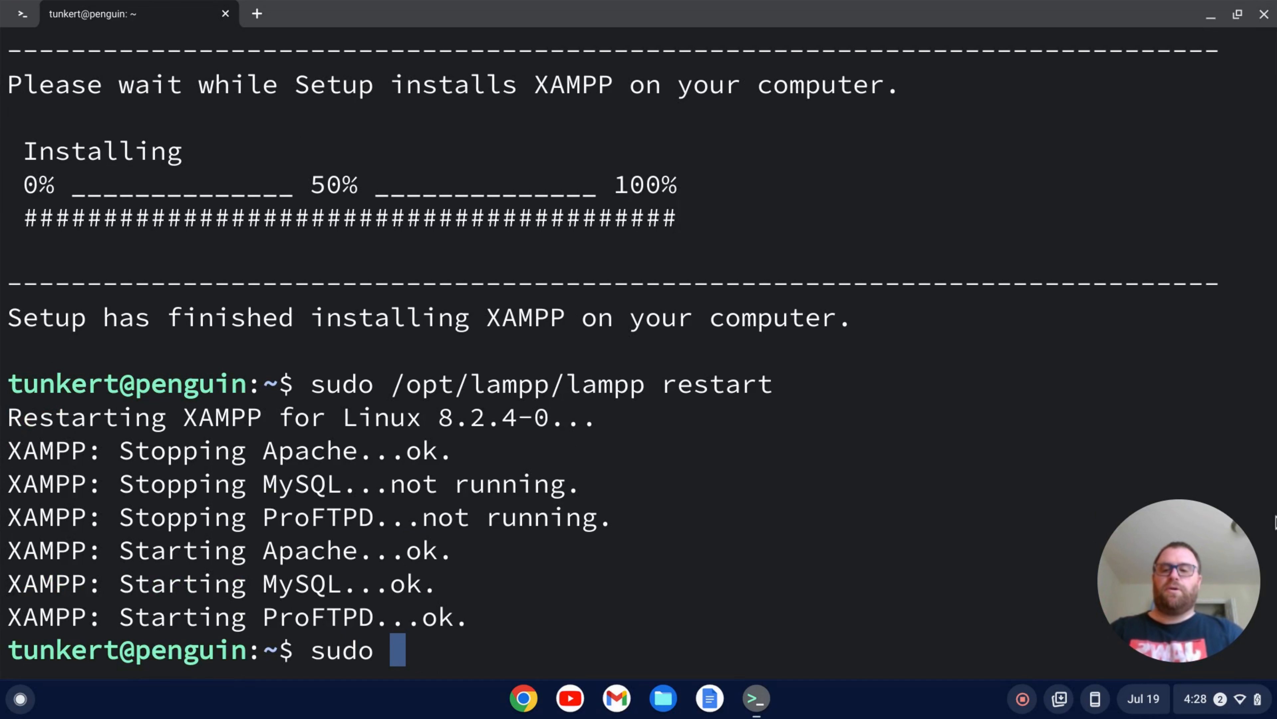
{"action": "type", "text": "/opt/lampp/"}
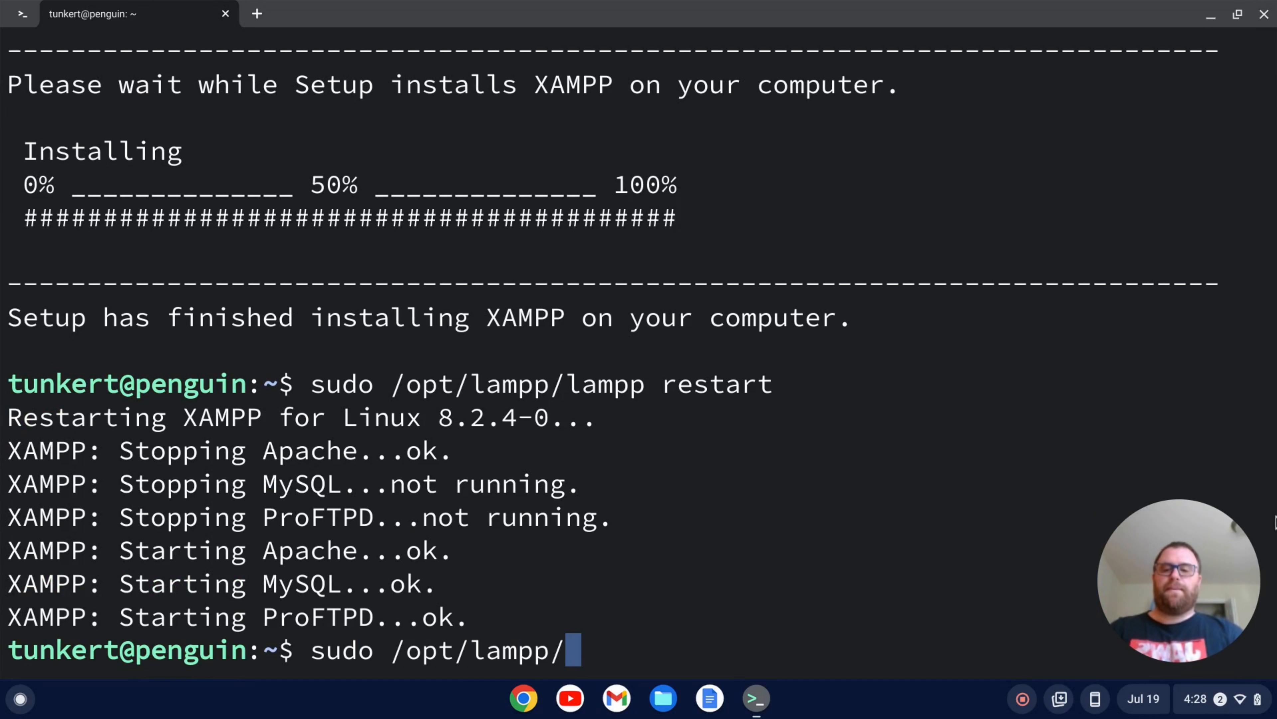
{"action": "type", "text": "lampp stop"}
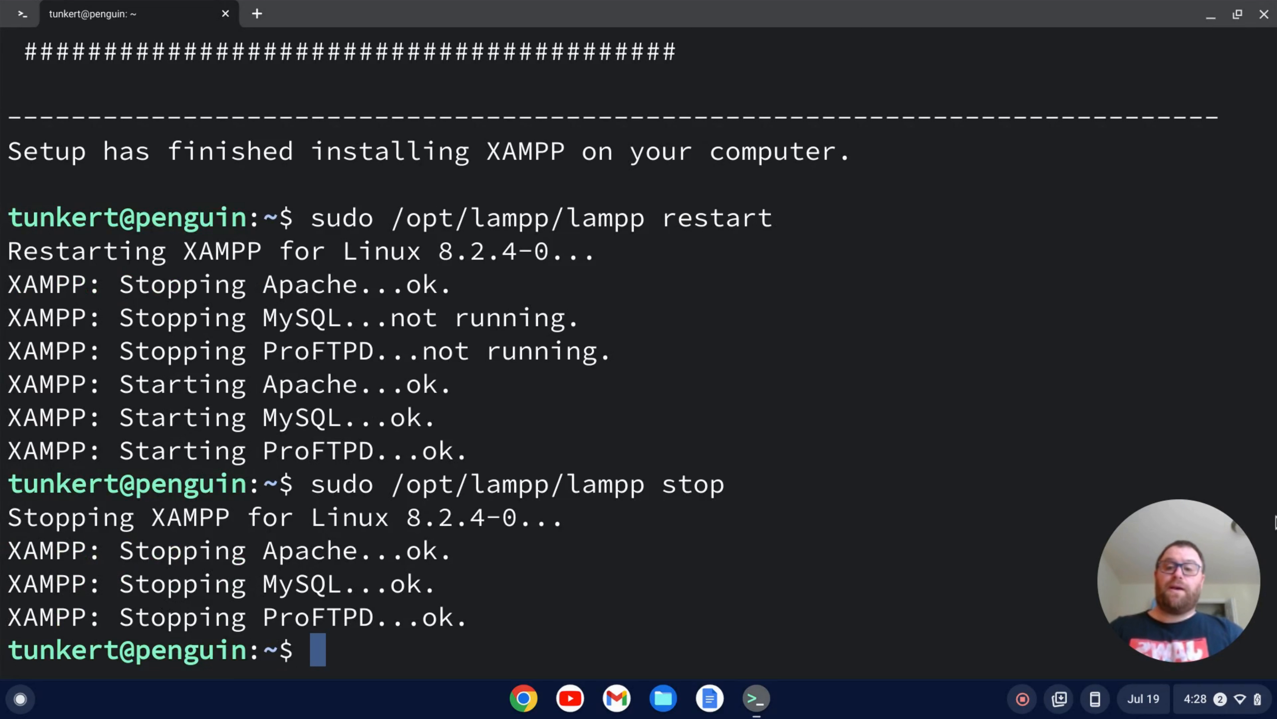
Step: Go to /opt/lampp and give htdocs 777 permissions with sudo chmod
{"action": "type", "text": "cd /o"}
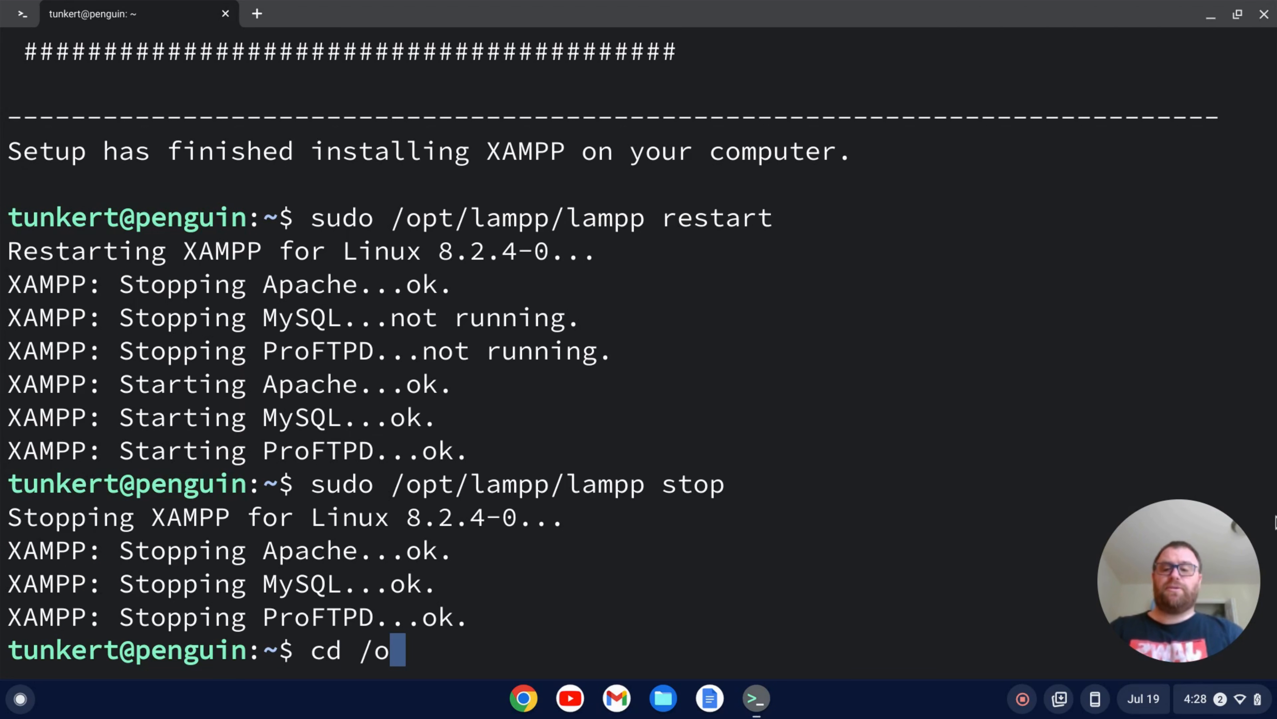
{"action": "type", "text": "pt/lampp/h"}
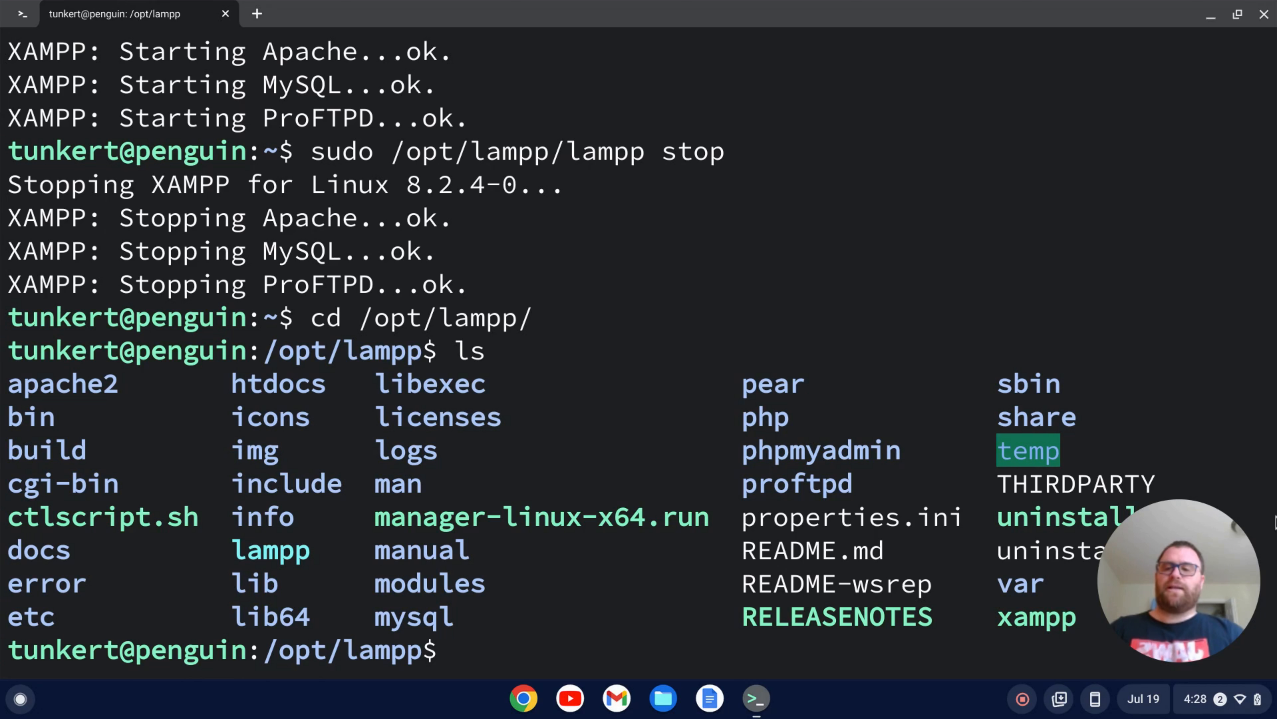
{"action": "type", "text": "sudo ch"}
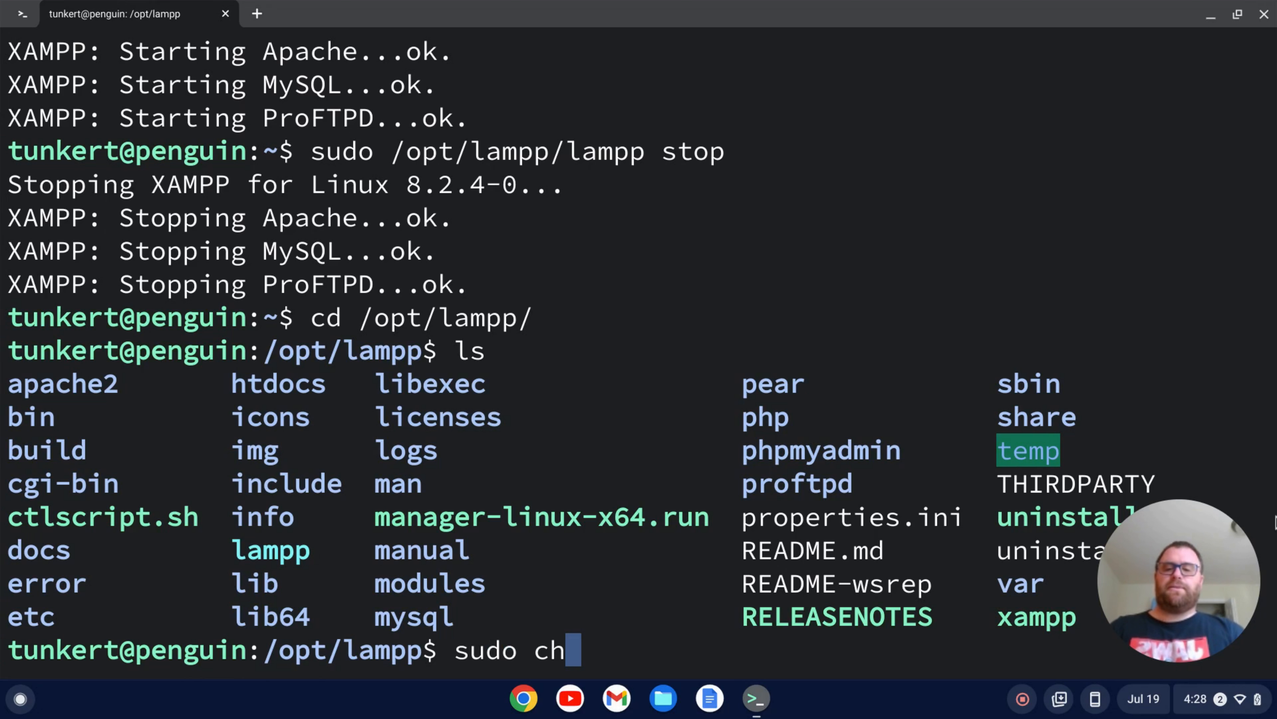
{"action": "type", "text": "mod"}
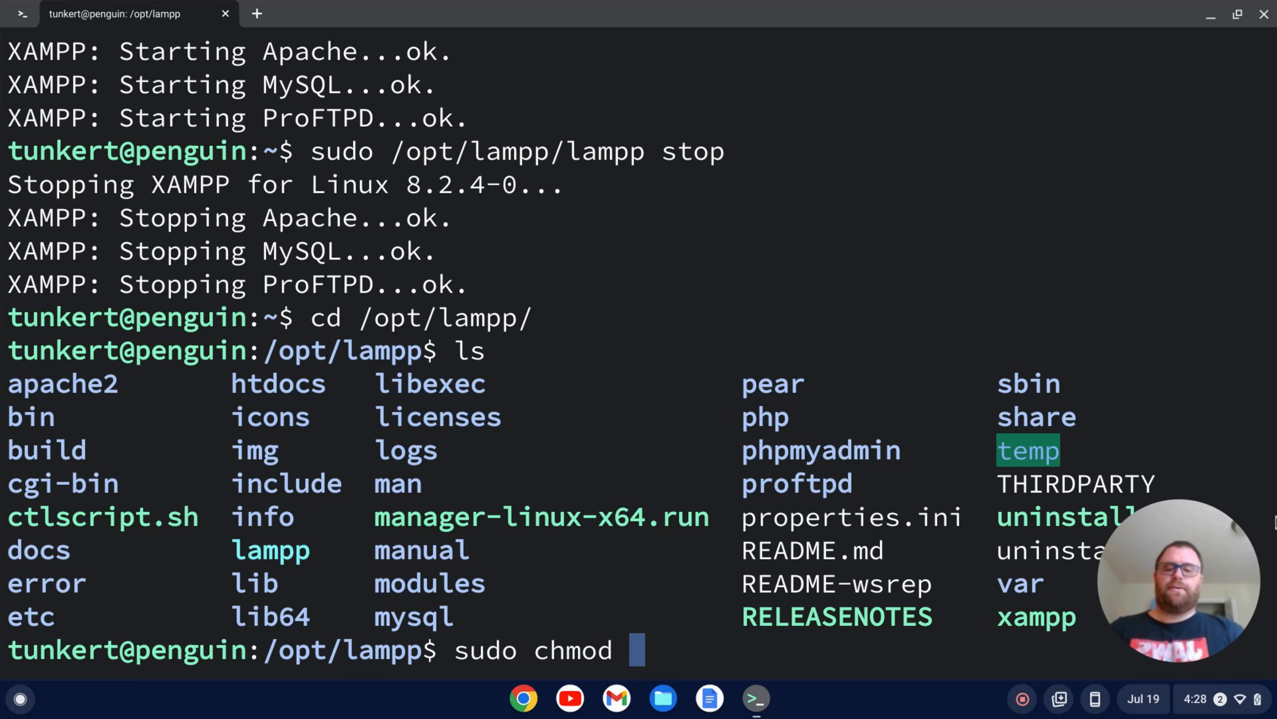
{"action": "type", "text": "777 ht"}
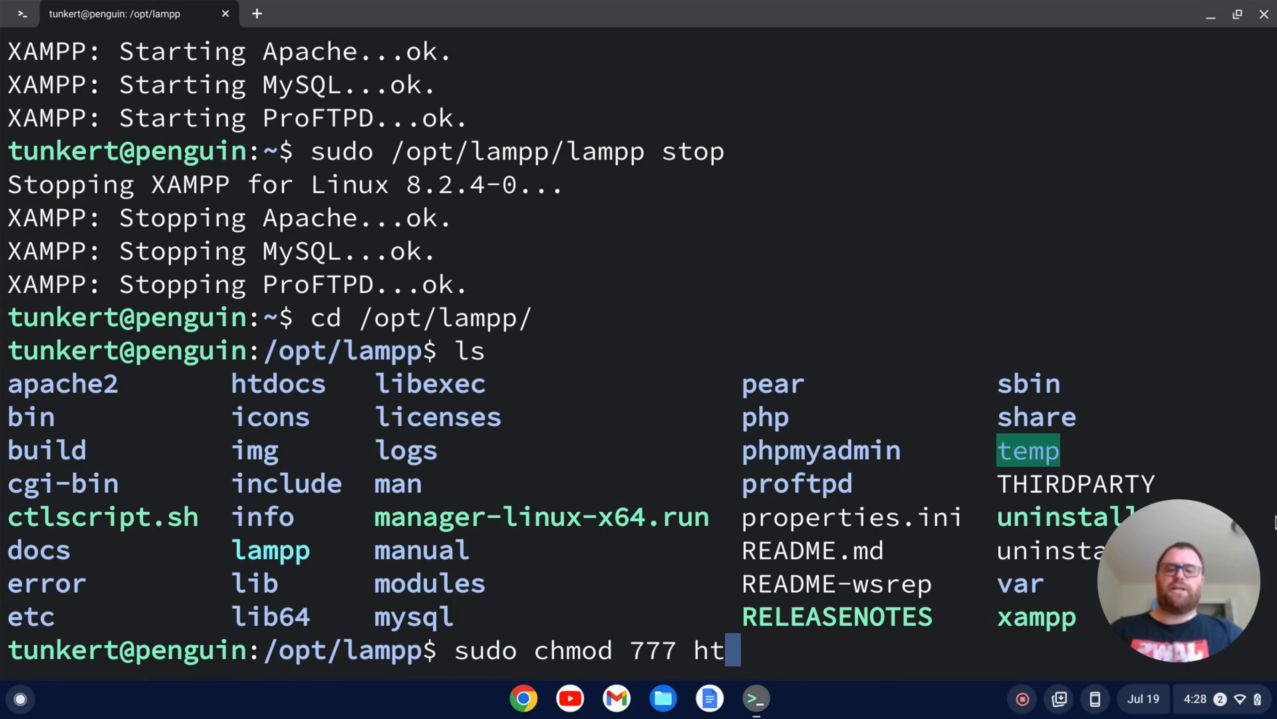
{"action": "key", "text": "Return"}
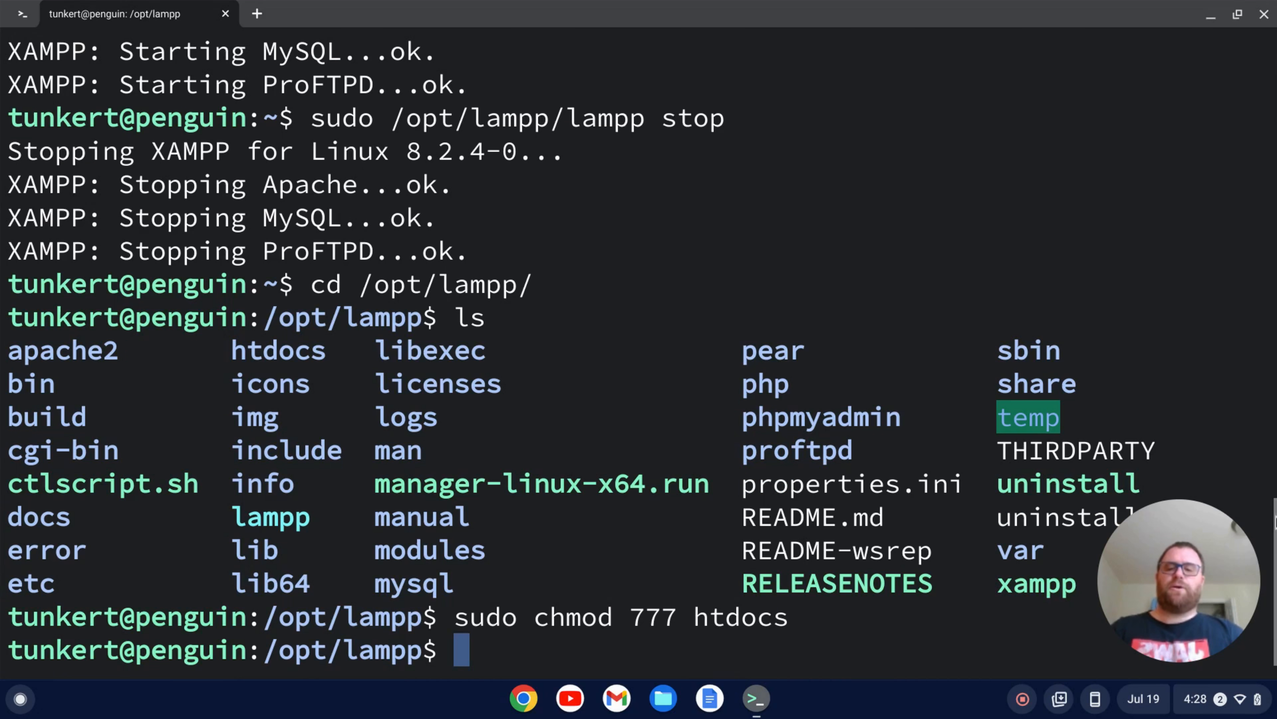
Step: Enter htdocs, mkdir test inside it, then cd .. back to /opt/lampp
{"action": "type", "text": "cd htdocs/"}
{"action": "type", "text": "mkd"}
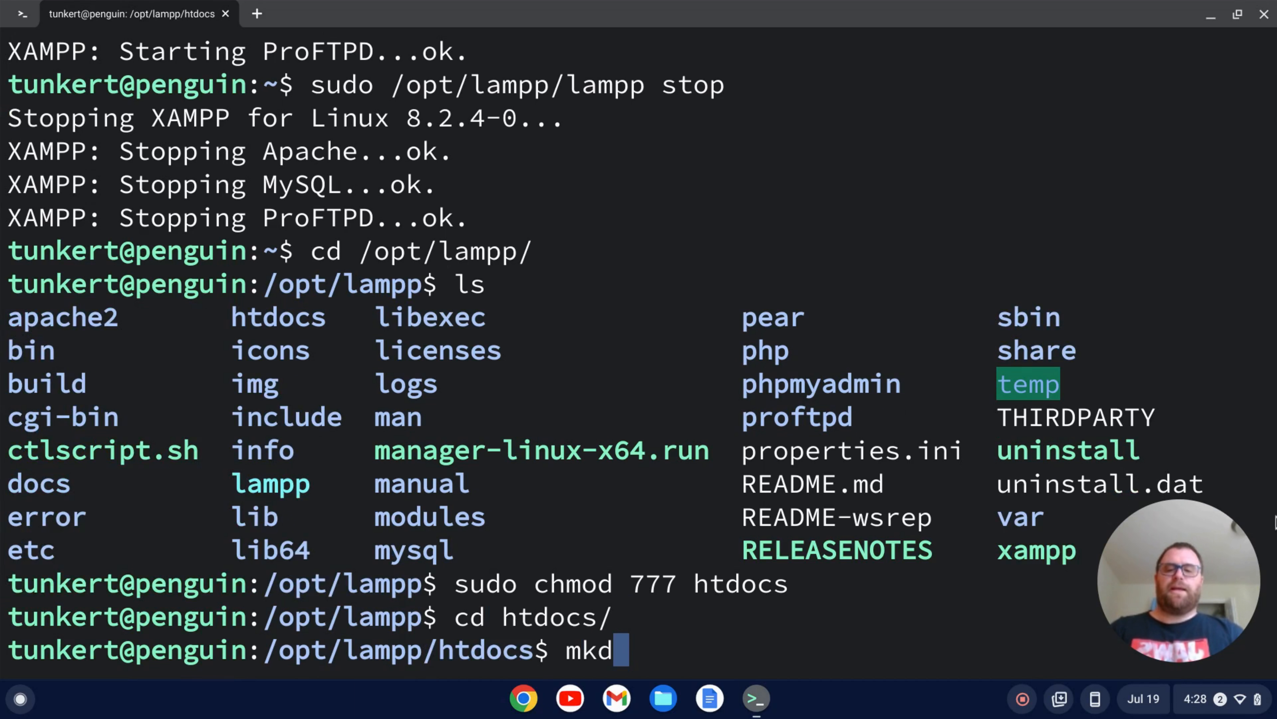
{"action": "type", "text": "ir test"}
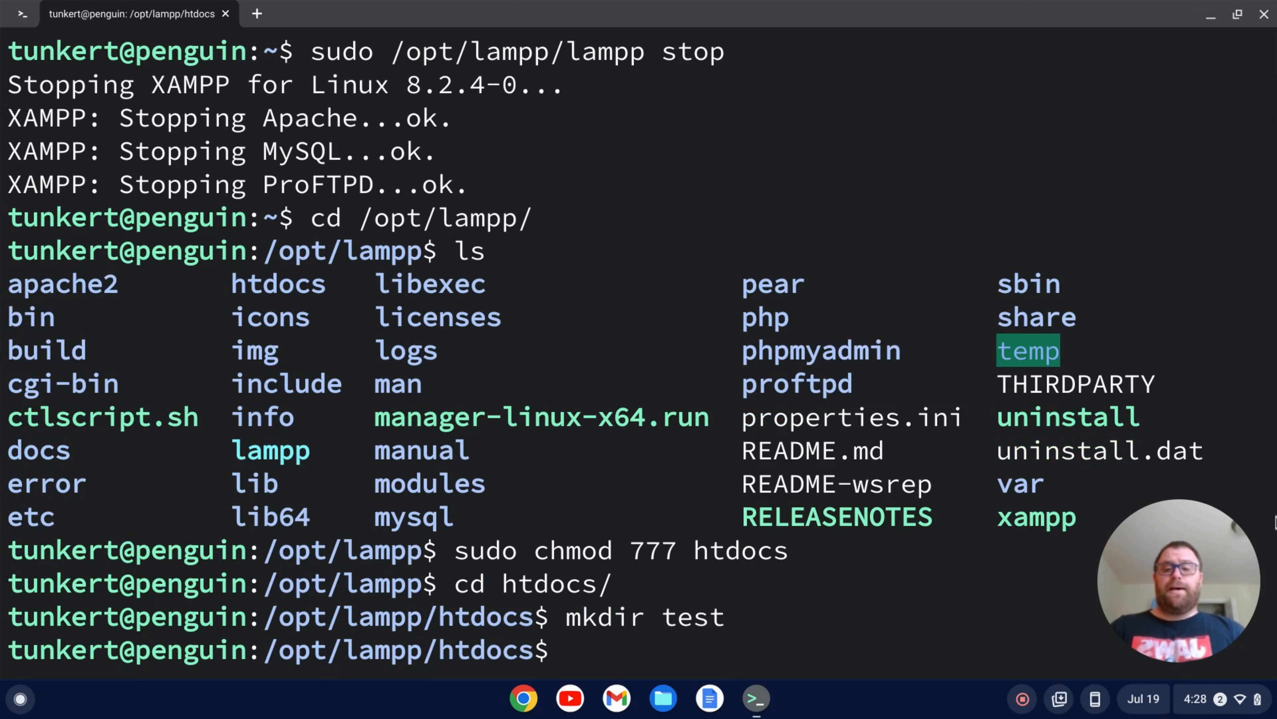
{"action": "type", "text": "cd .."}
{"action": "type", "text": "cd te"}
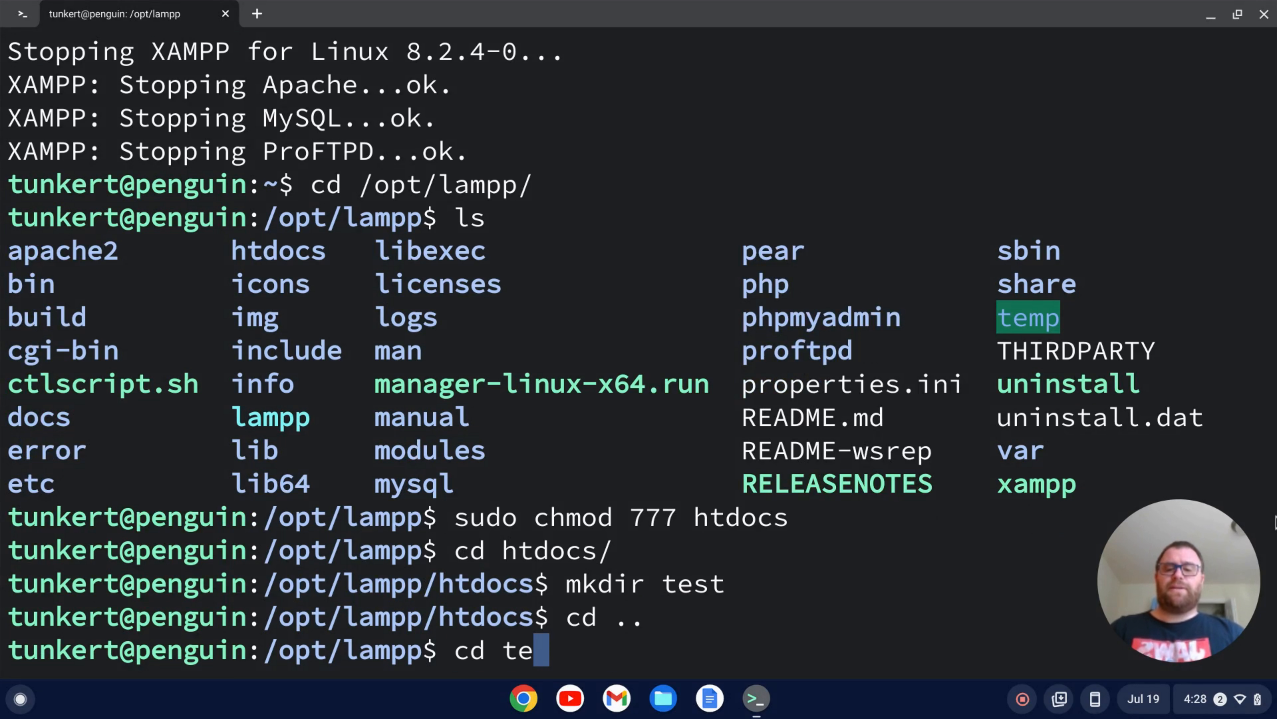
Step: Move into etc/extra and launch httpd-xampp.conf in vim with sudo
{"action": "type", "text": "tc/extra/"}
{"action": "type", "text": "l"}
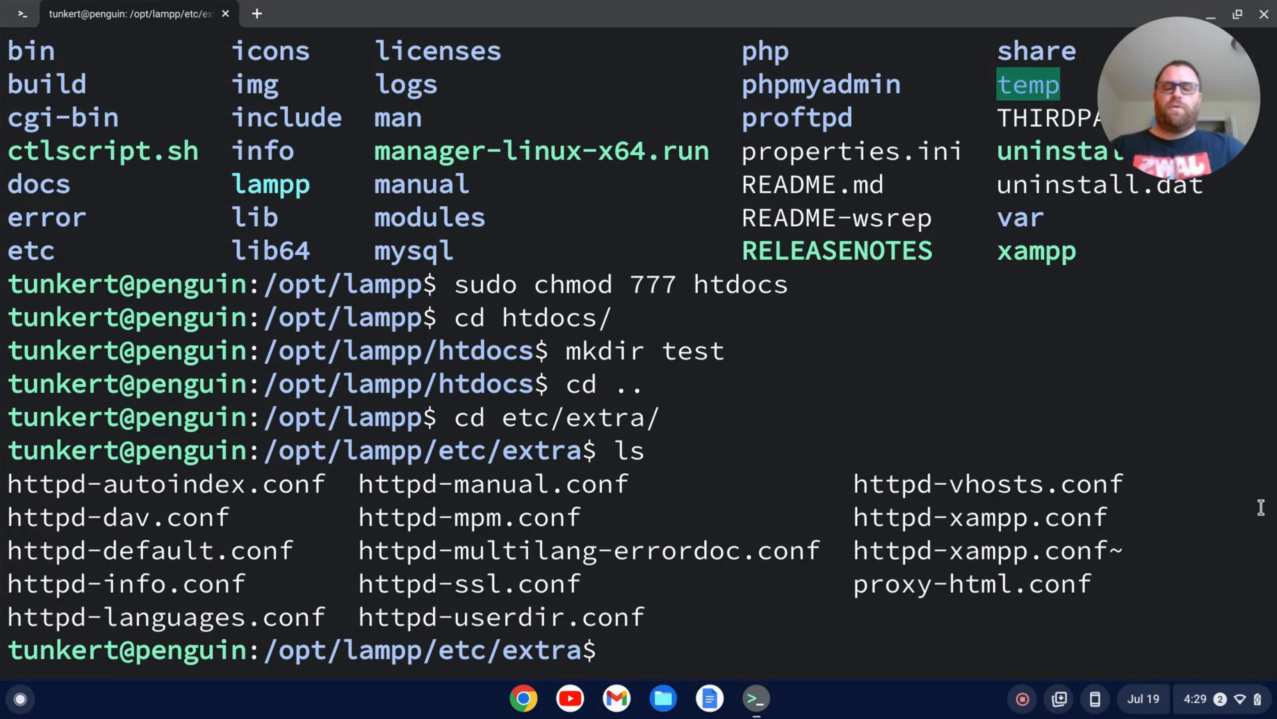
{"action": "type", "text": "sudo vim h"}
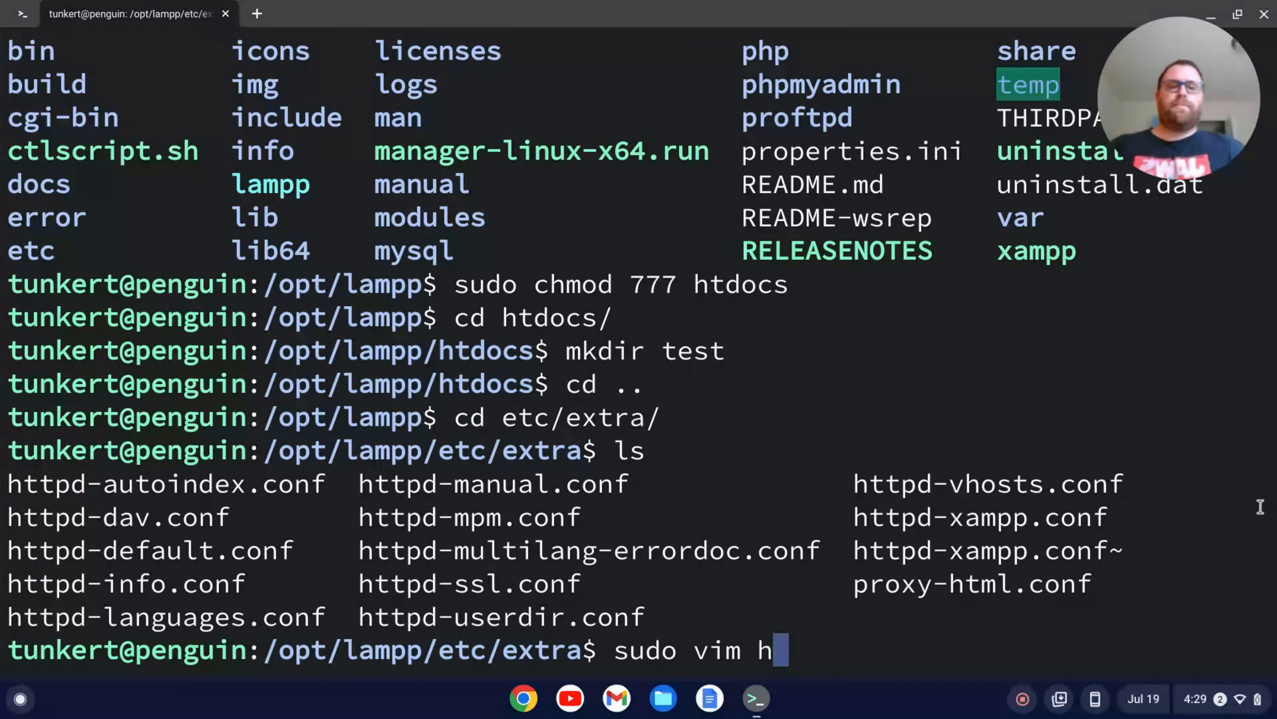
{"action": "type", "text": "ttpd"}
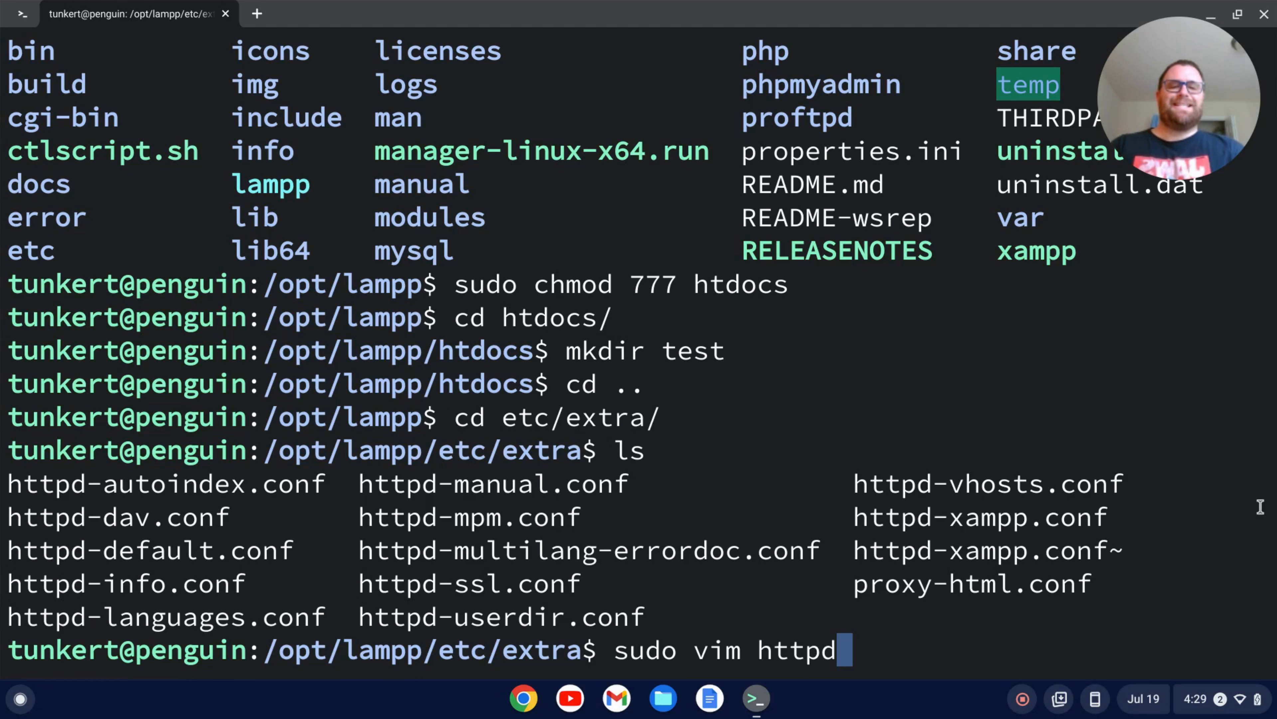
{"action": "type", "text": "-xam"}
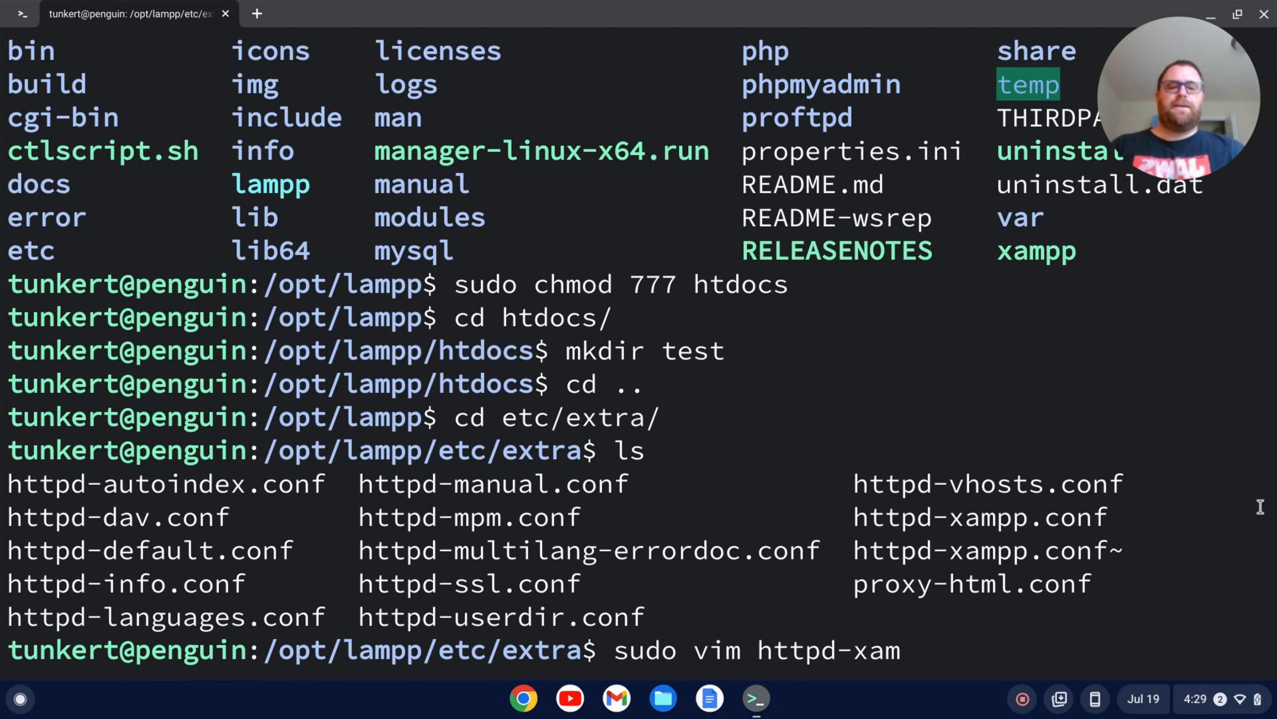
{"action": "type", "text": "pp.conf"}
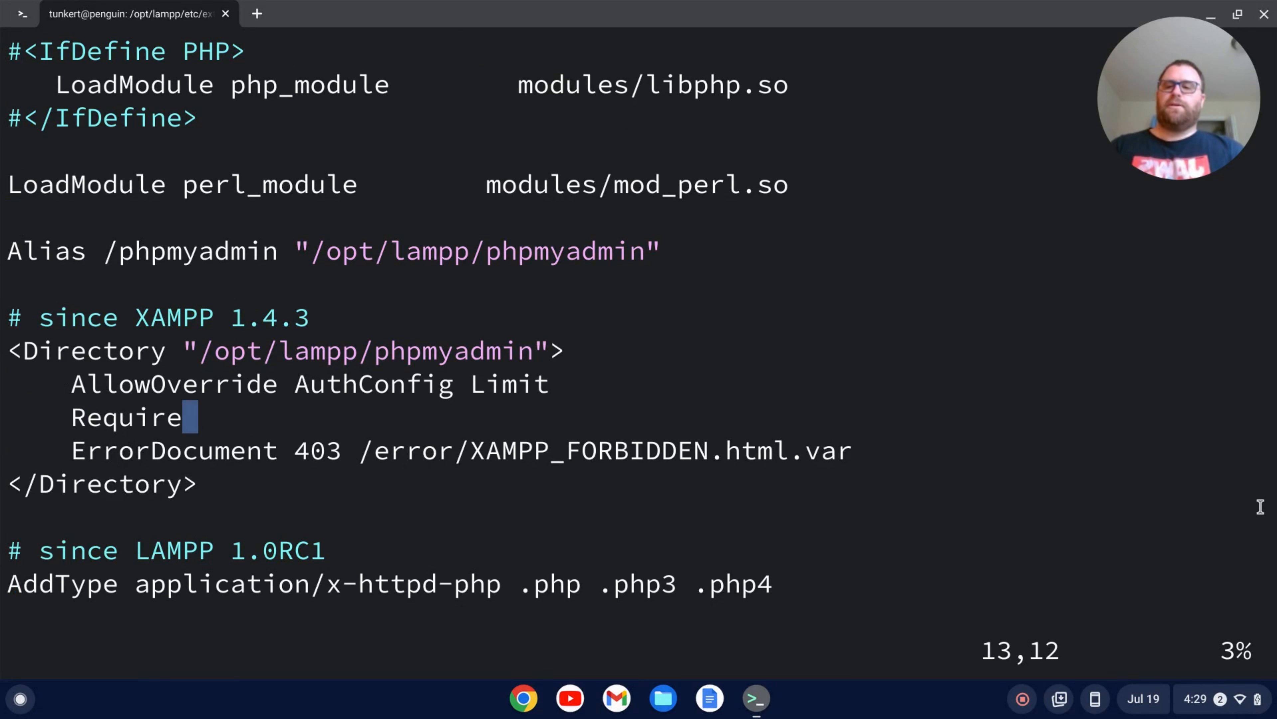
Step: Make the phpMyAdmin Directory block read 'Require all granted'
{"action": "type", "text": "all gr"}
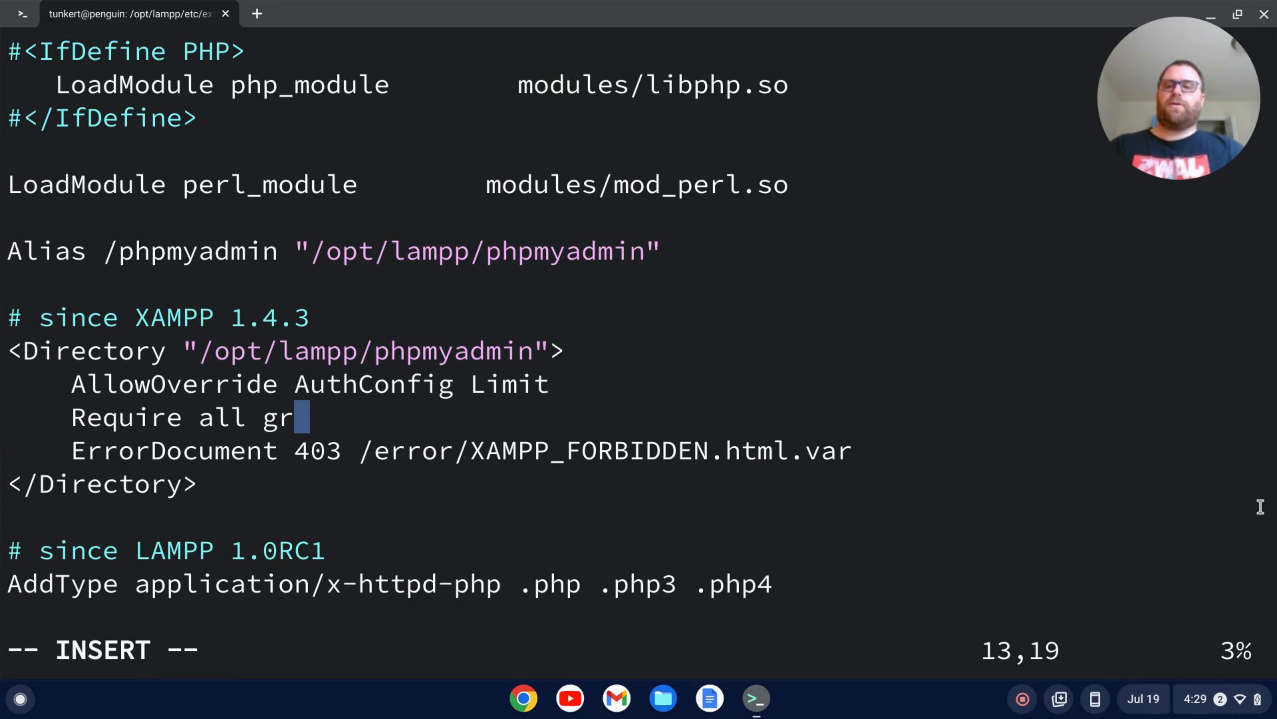
{"action": "type", "text": "anted"}
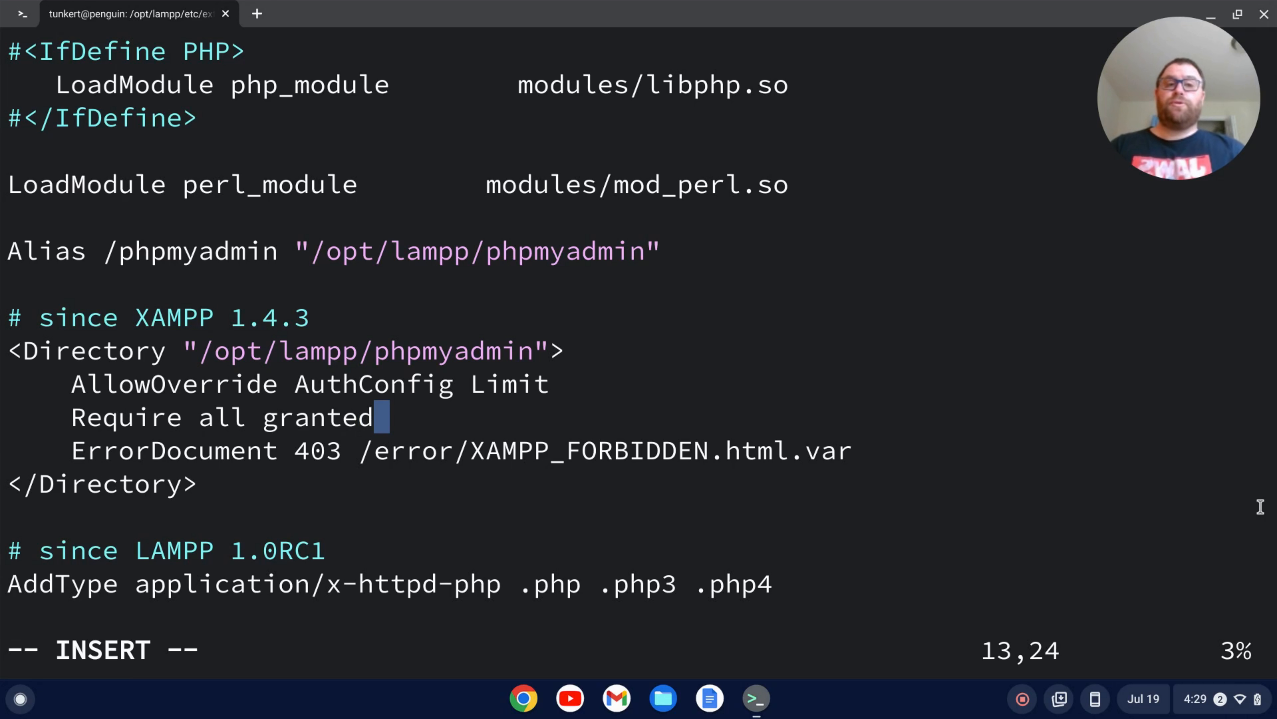